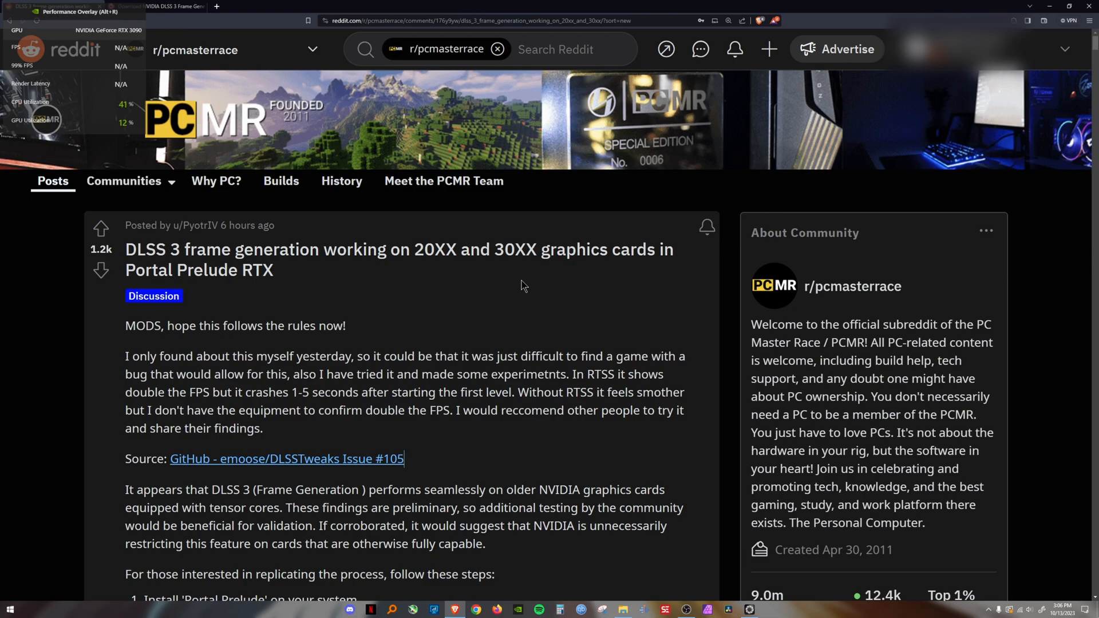
mouse_move(608, 294)
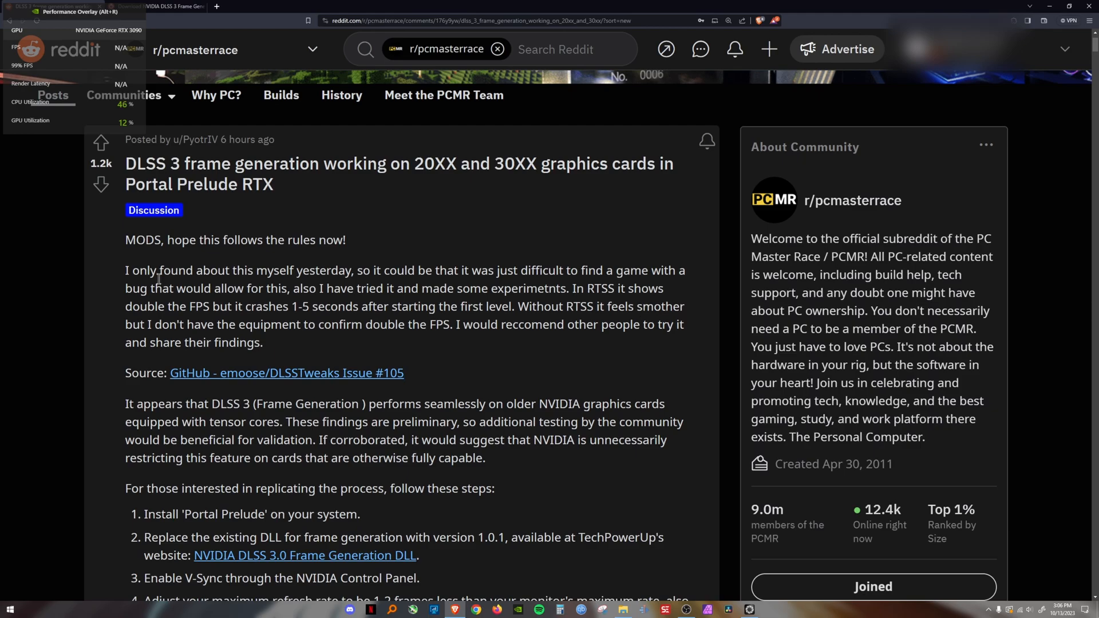
- Scroll down through the Reddit post to reach the DLSS 3 Frame Generation DLL link
scroll("down", 3)
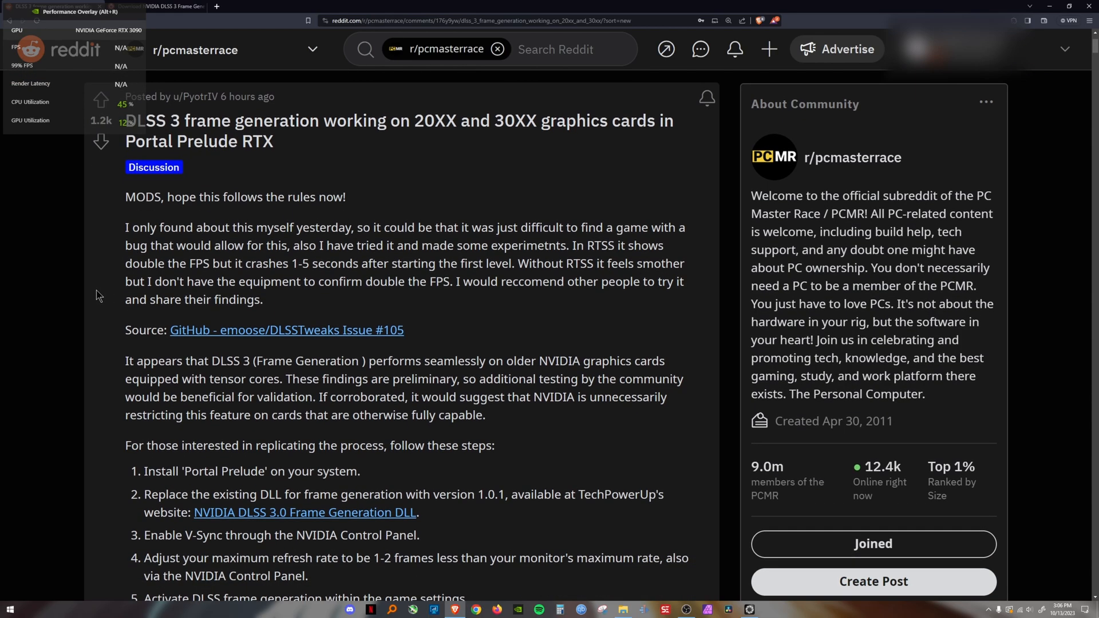
scroll("down", 3)
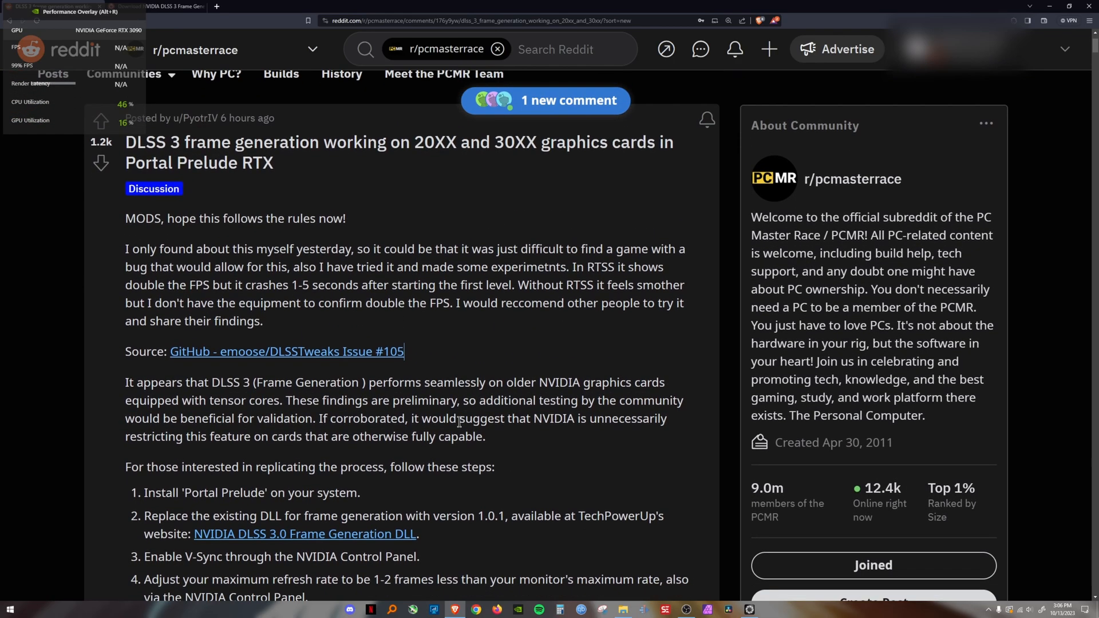
scroll("down", 3)
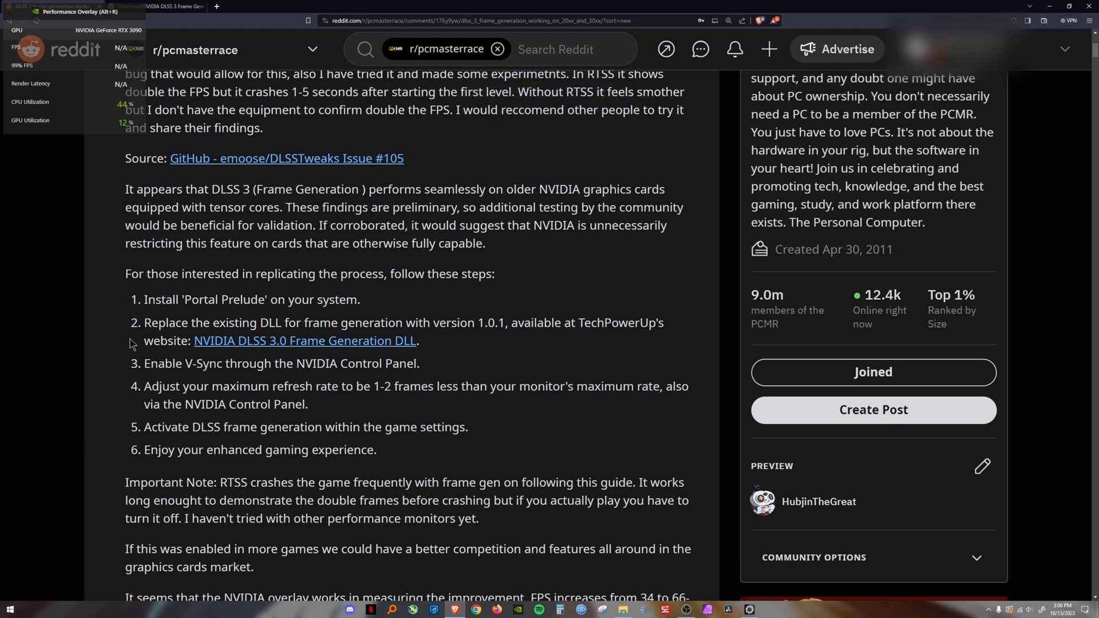
mouse_move(481, 437)
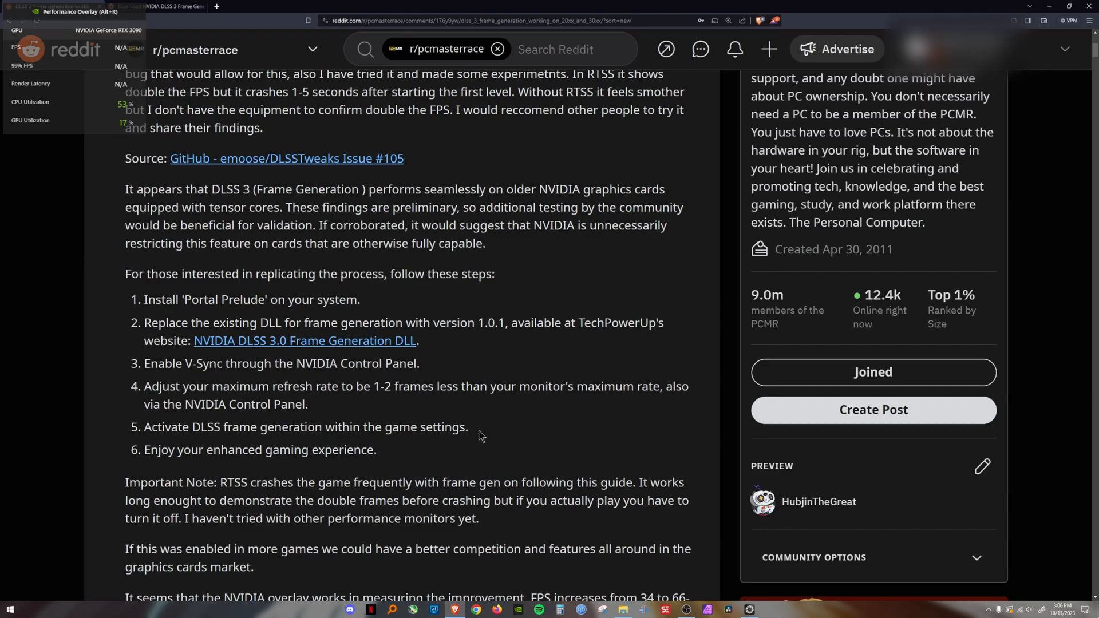
scroll("down", 3)
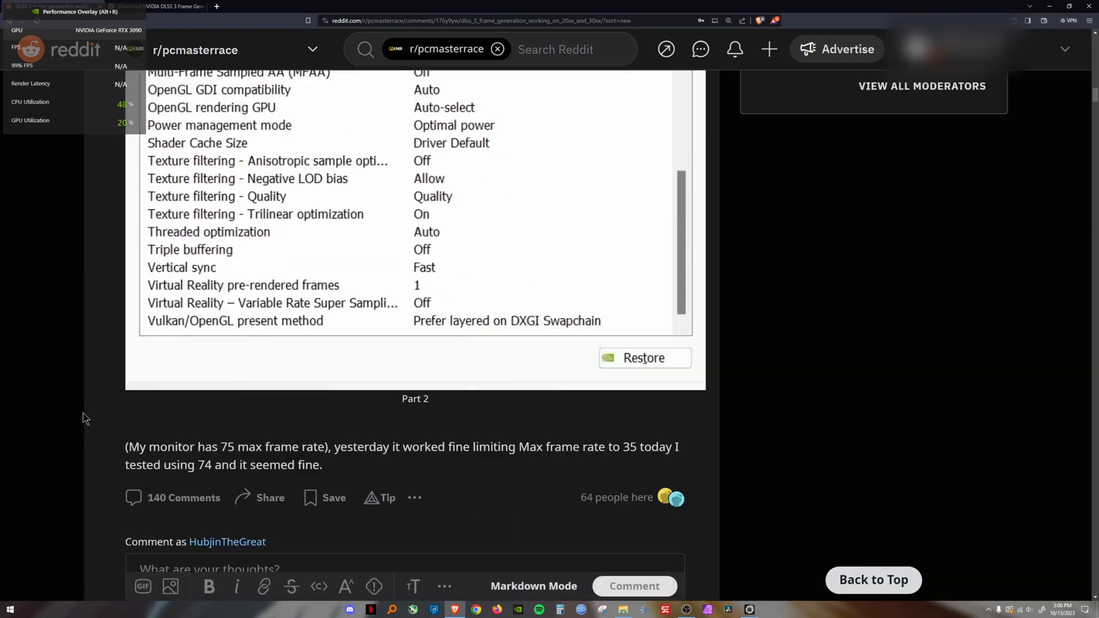
scroll("down", 3)
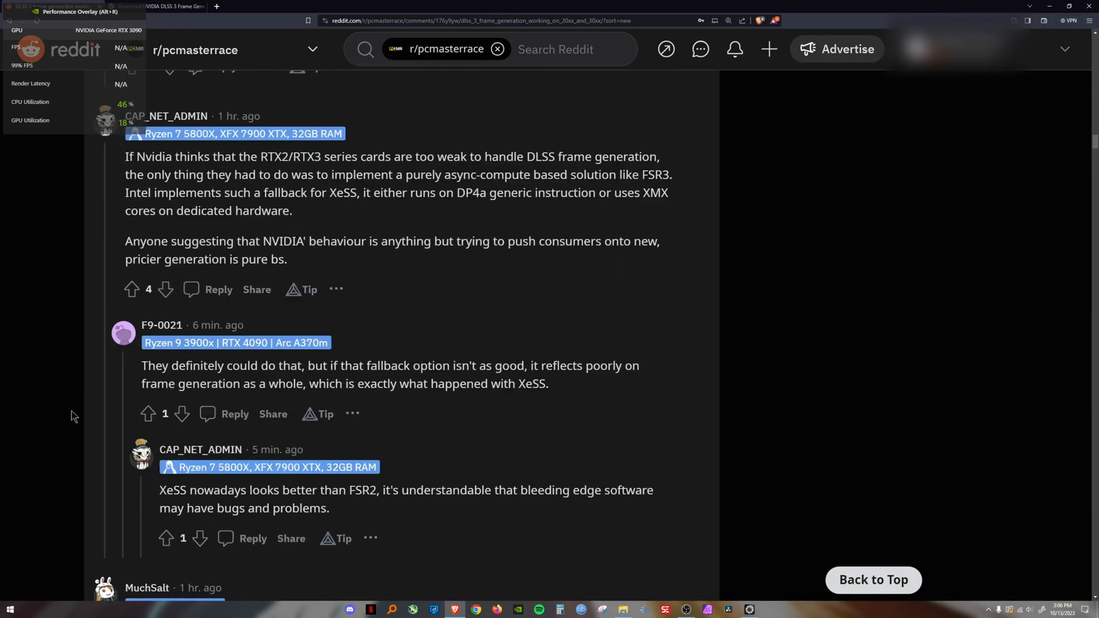
scroll("down", 3)
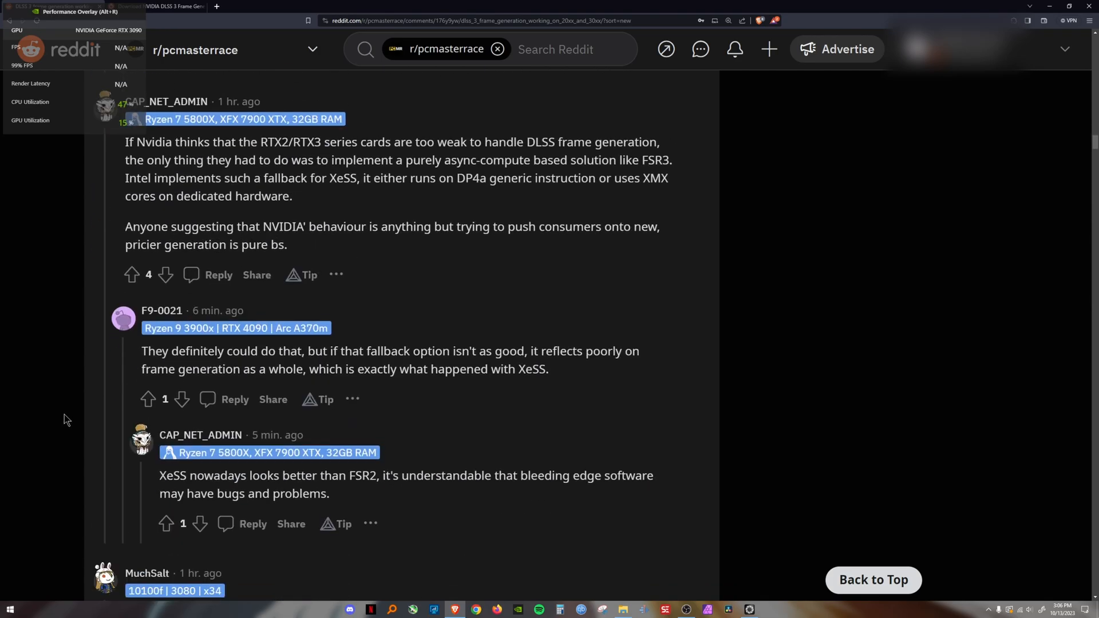
scroll("down", 3)
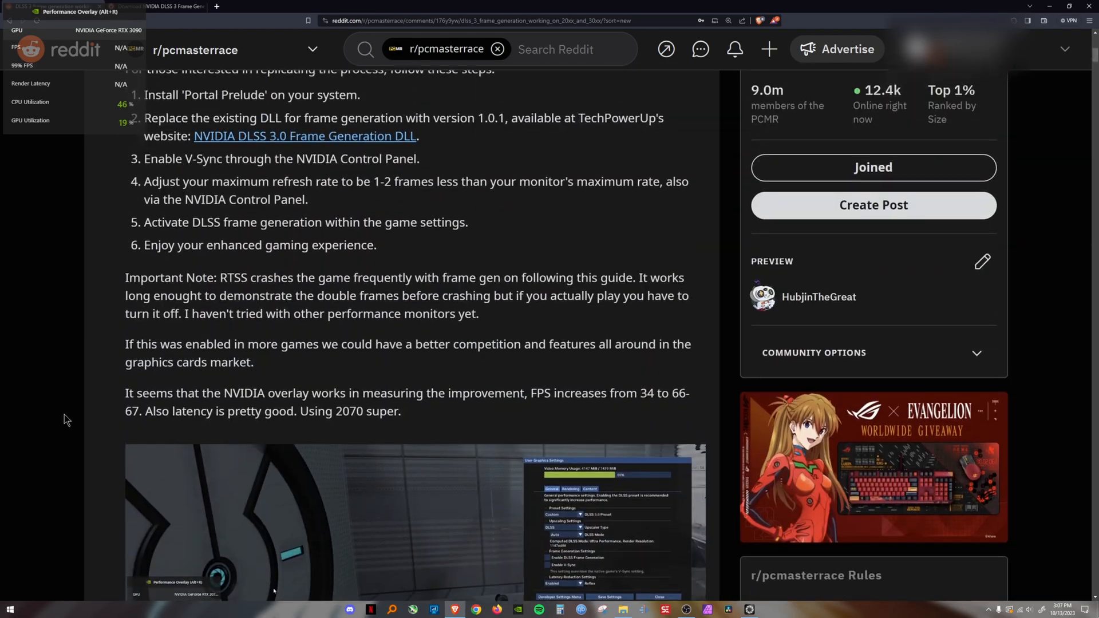
scroll("down", 3)
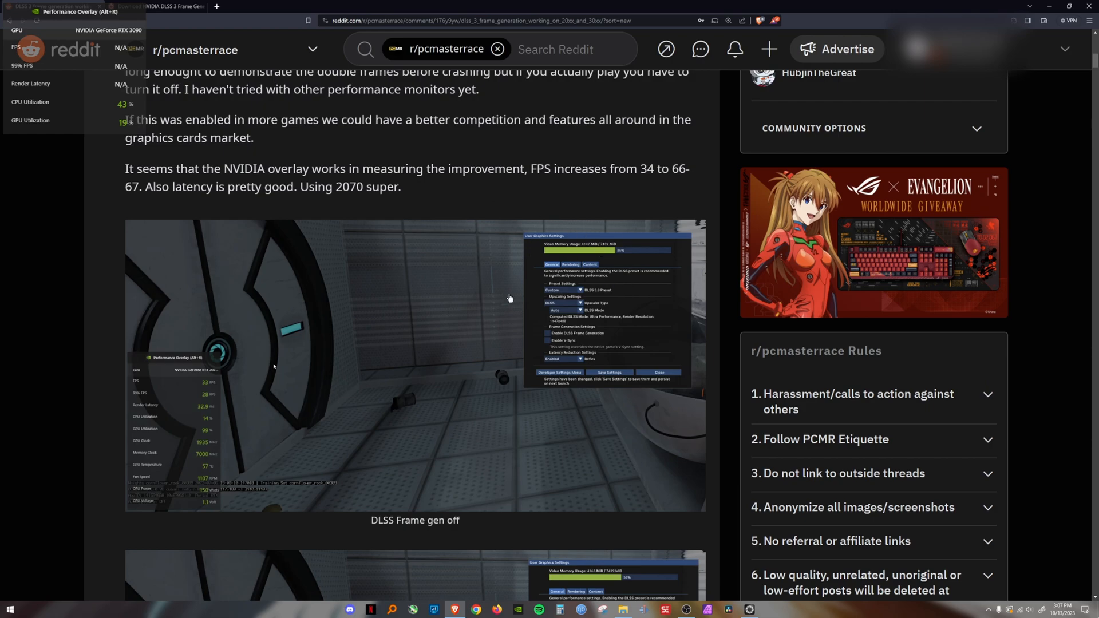
mouse_move(542, 236)
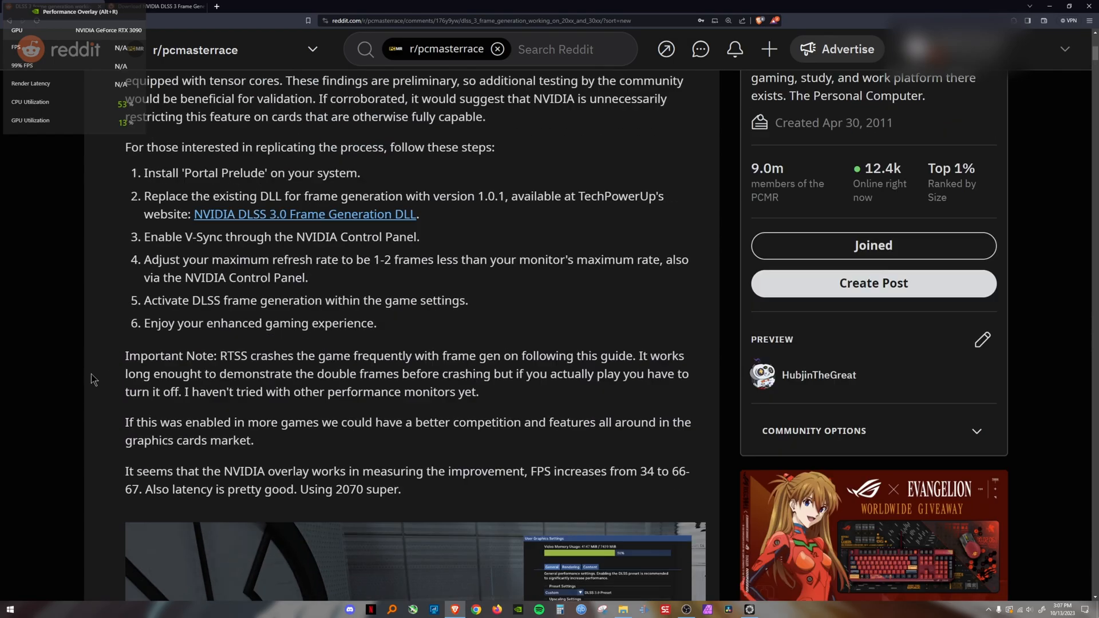
scroll("down", 3)
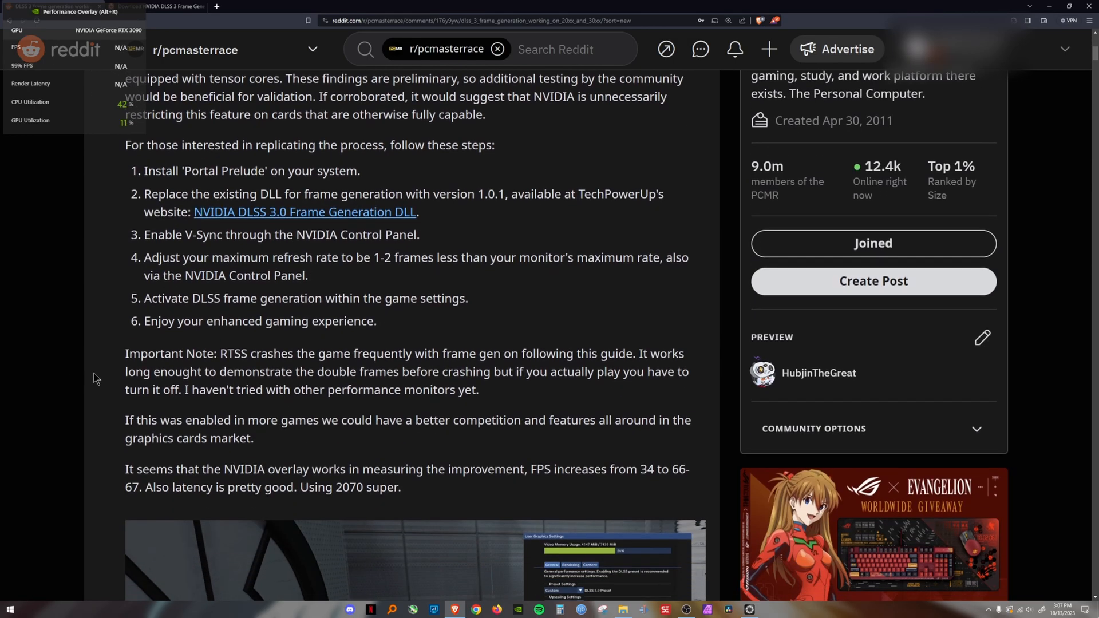
scroll("down", 3)
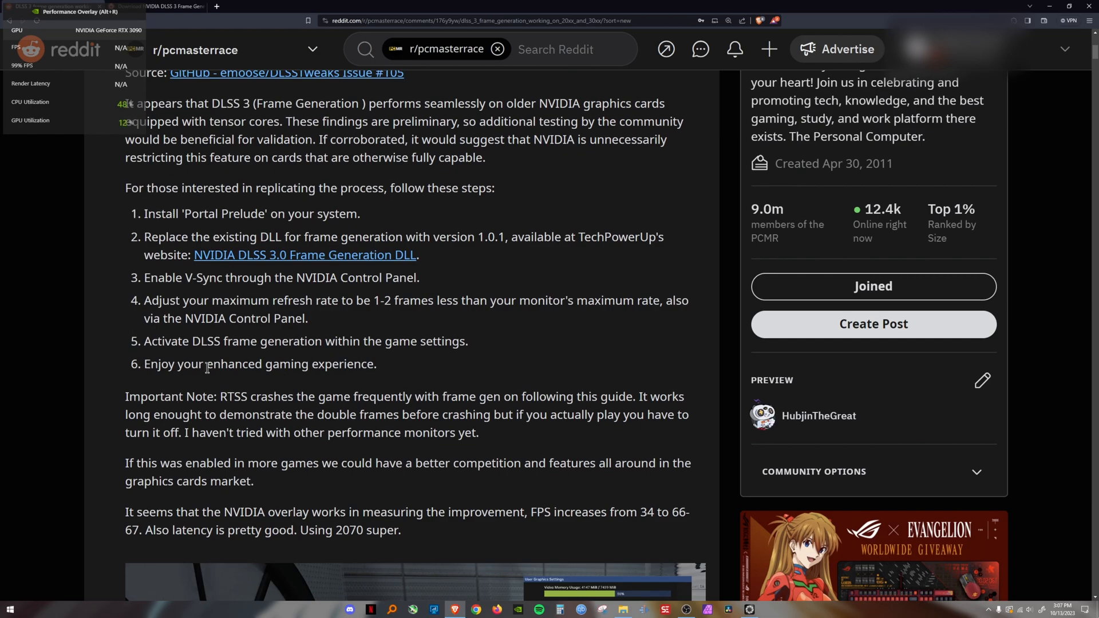
mouse_move(420, 376)
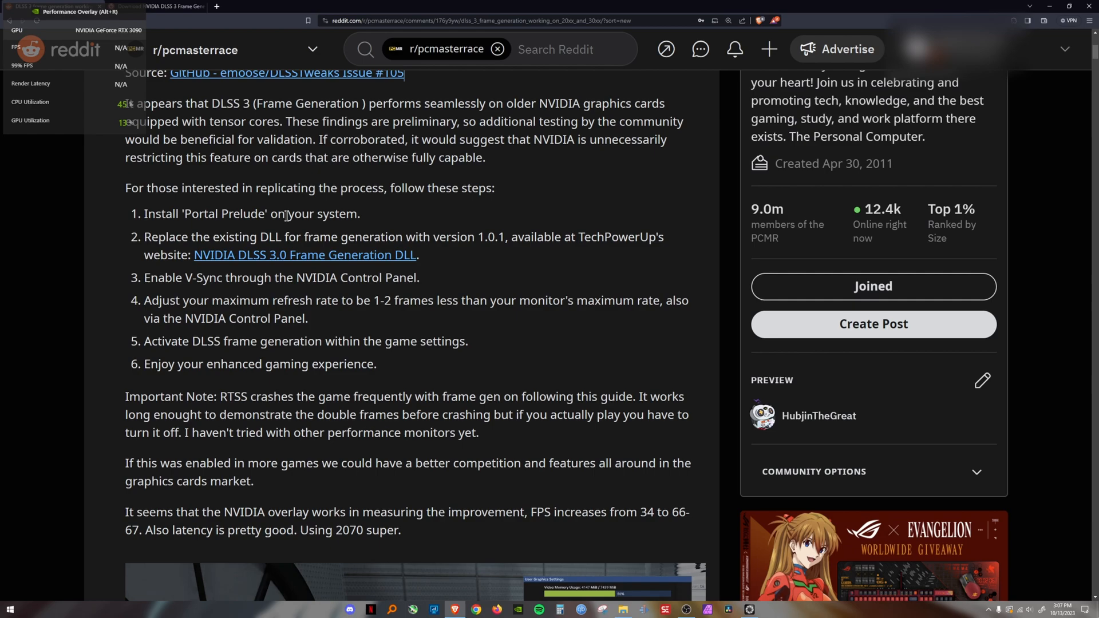
mouse_move(219, 261)
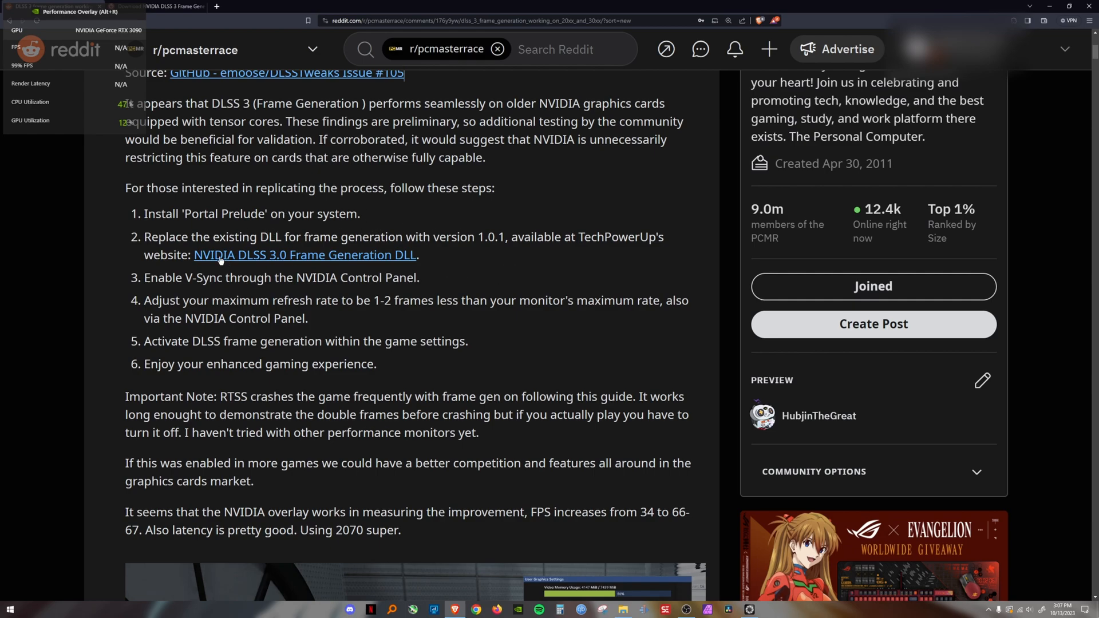
mouse_move(296, 254)
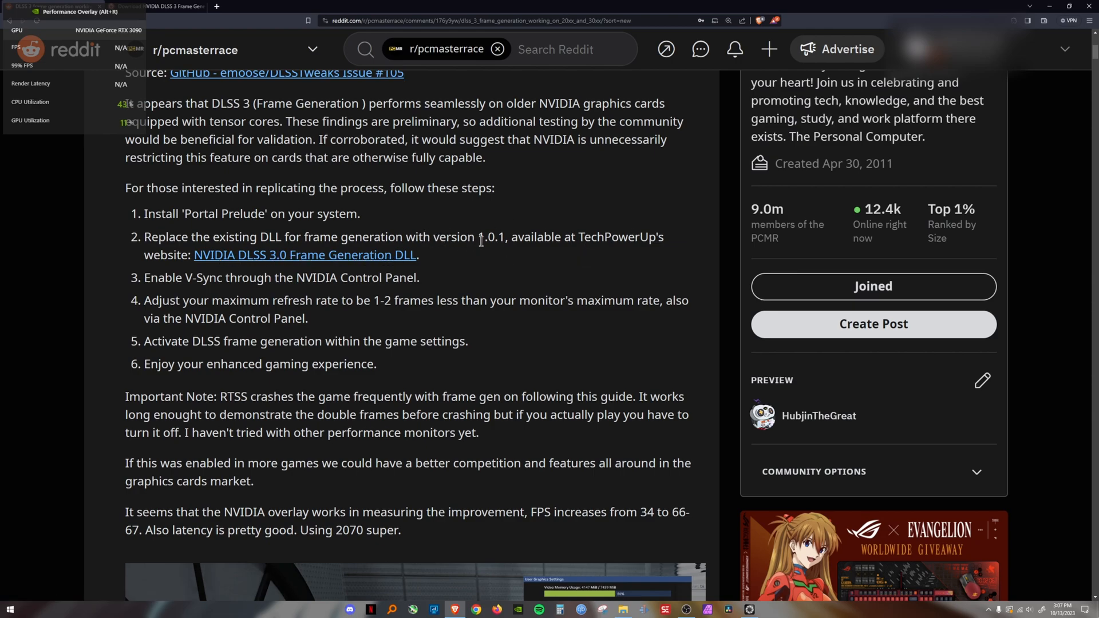
- Go to TechPowerUp's NVIDIA DLSS 3 Frame Generation DLL download page and browse its versions
left_click(305, 255)
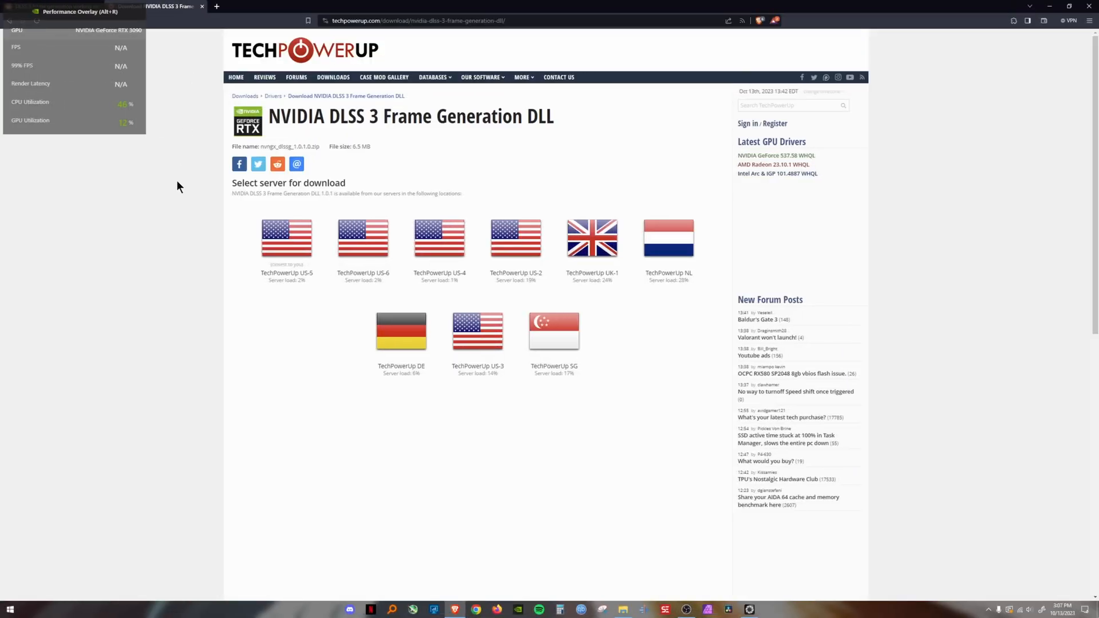
scroll("down", 3)
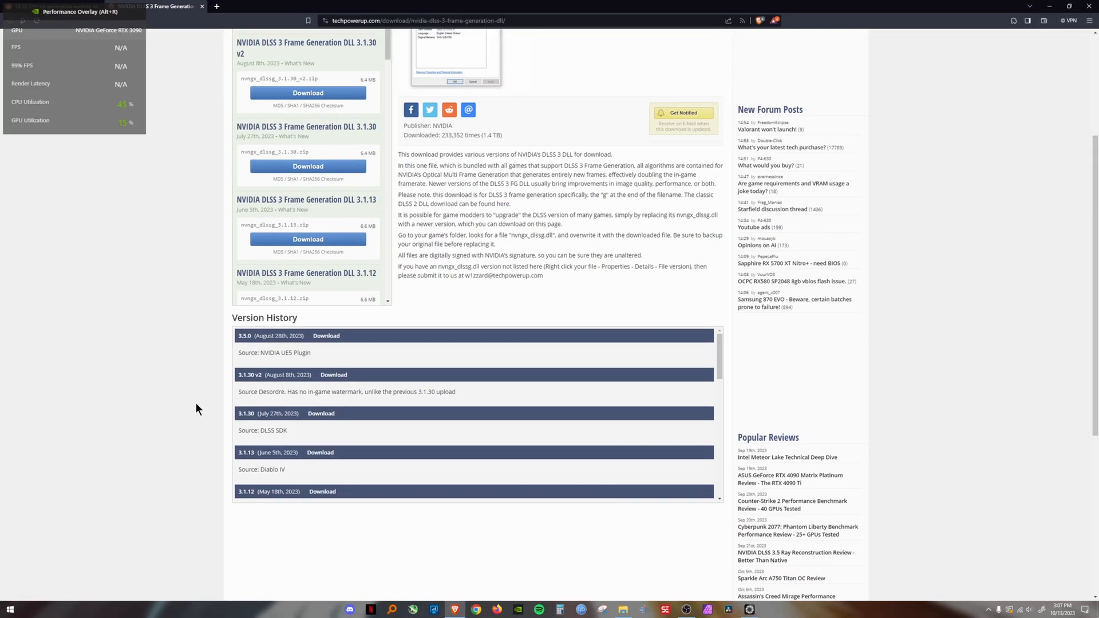
scroll("up", 3)
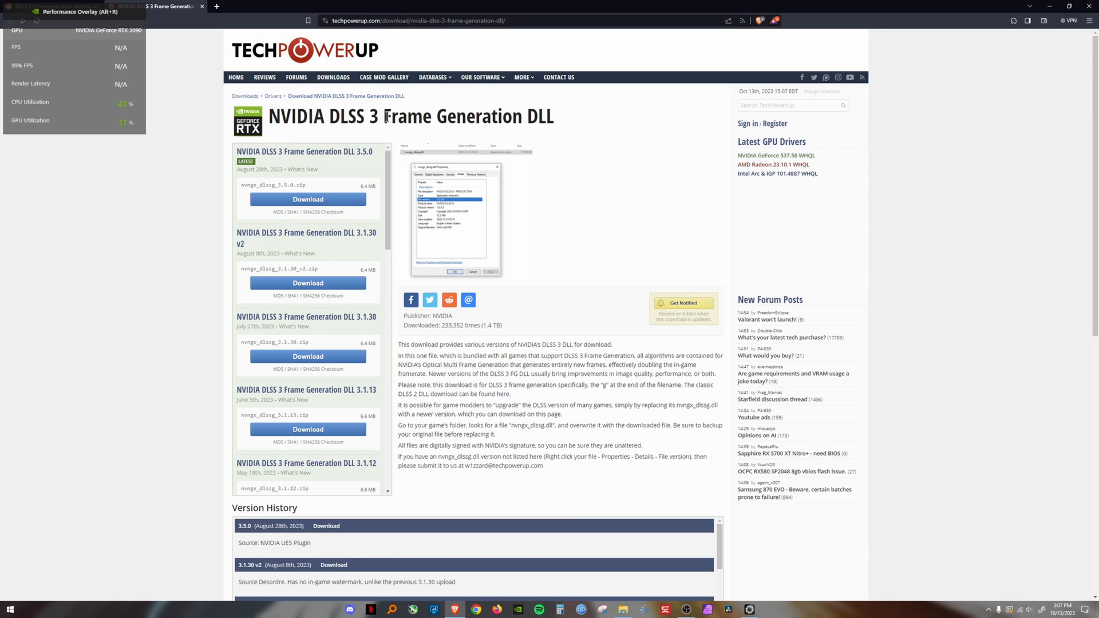
mouse_move(390, 176)
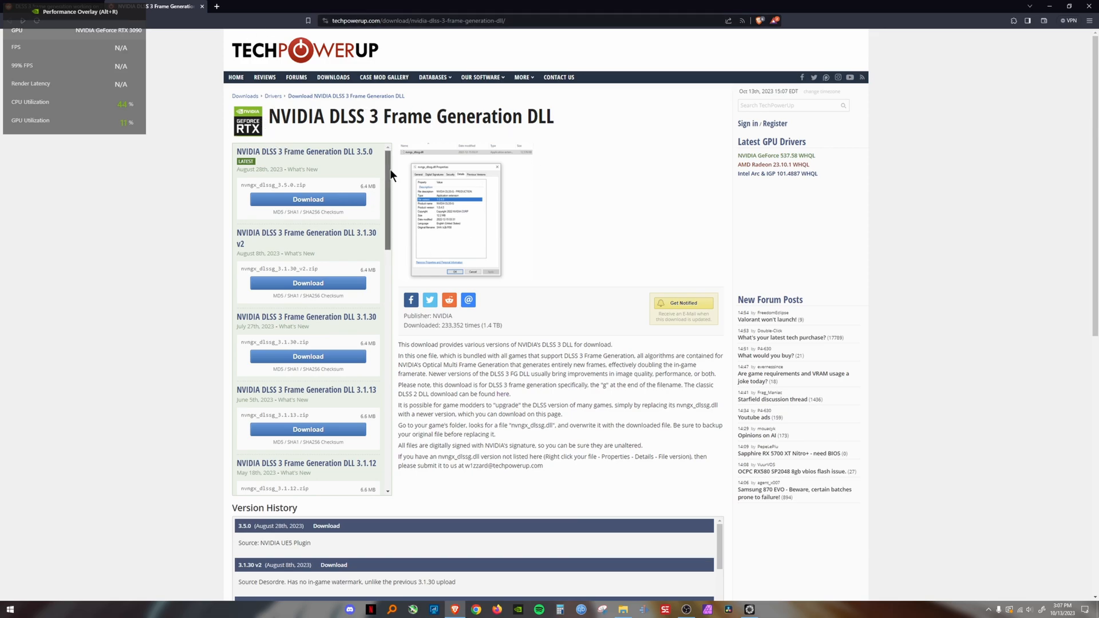
scroll("down", 3)
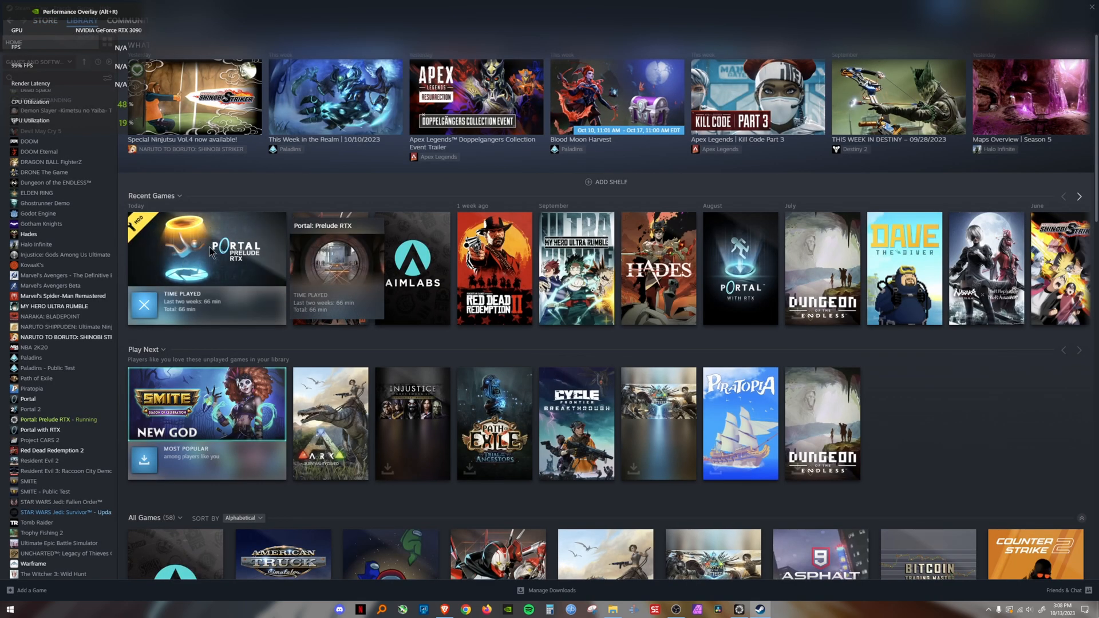
- Browse the local install files of Portal: Prelude RTX from Steam's Manage options
right_click(207, 249)
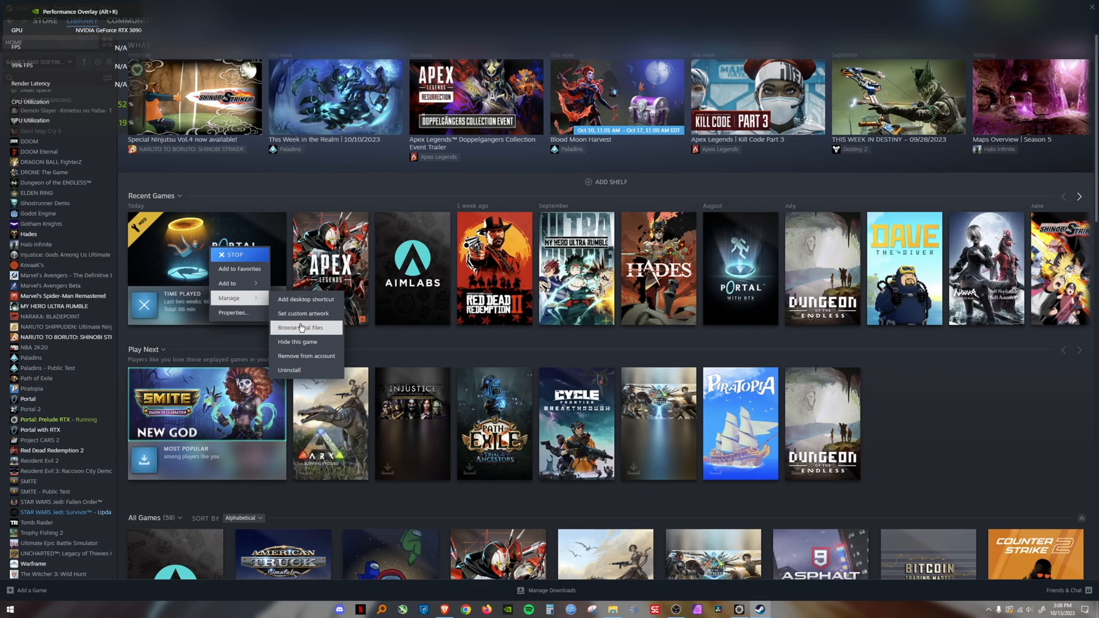
left_click(301, 329)
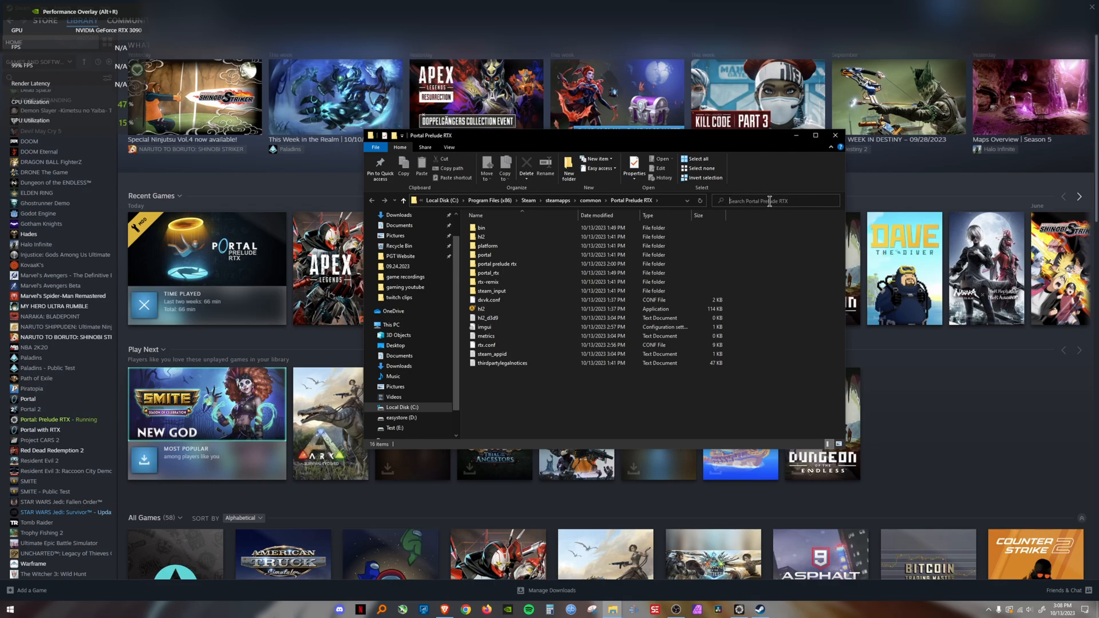
- Enter 'NVNGX' in the search box of the Portal Prelude RTX folder
left_click(771, 202)
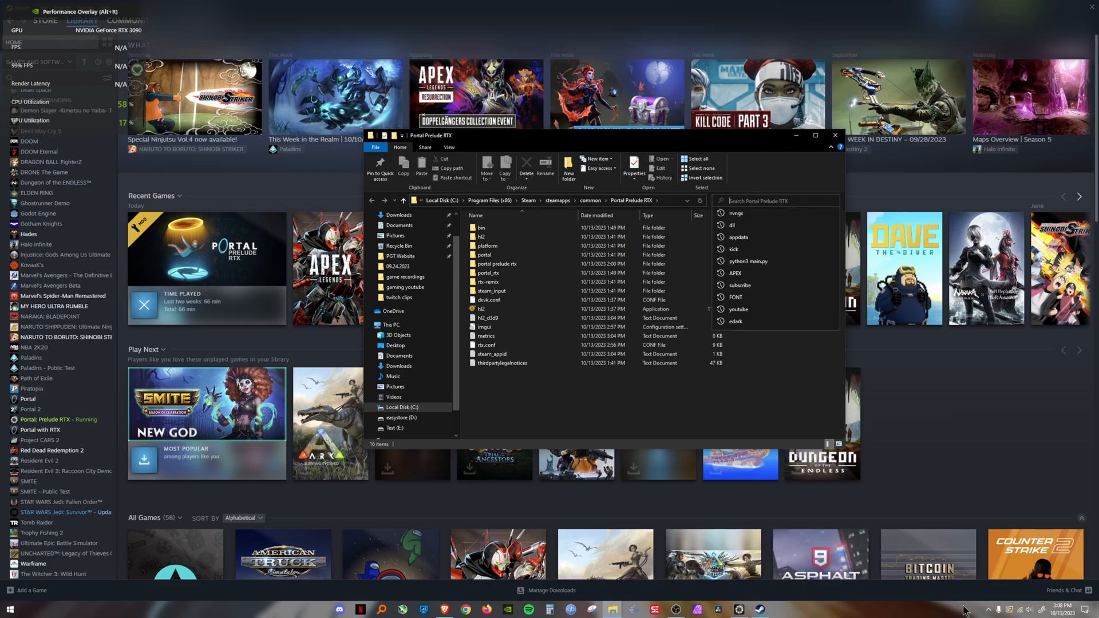
mouse_move(820, 366)
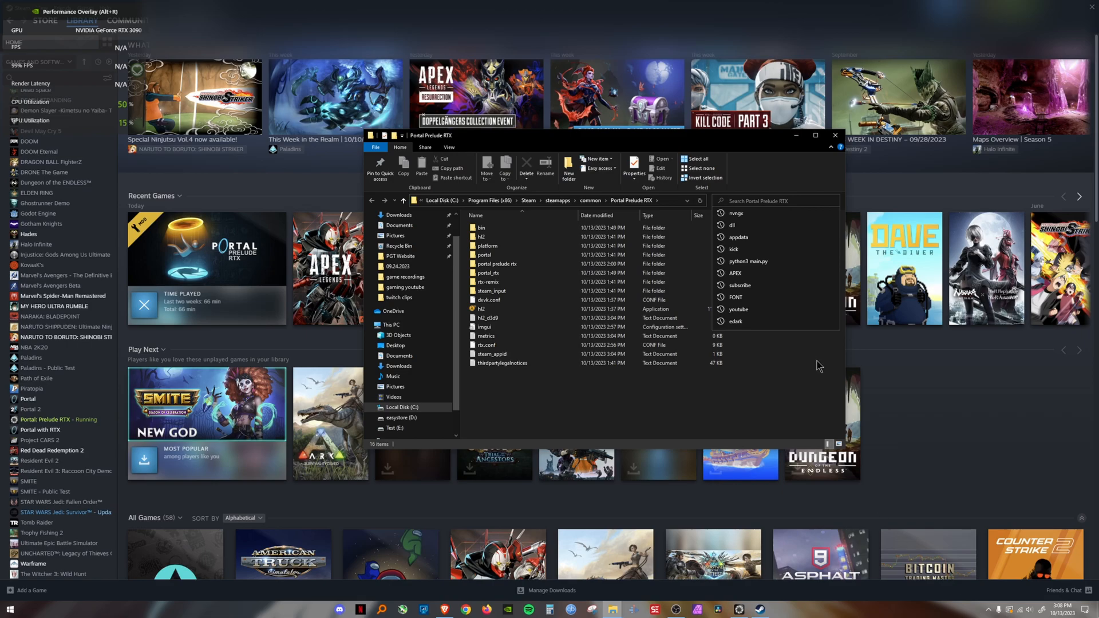
type("NVNGX")
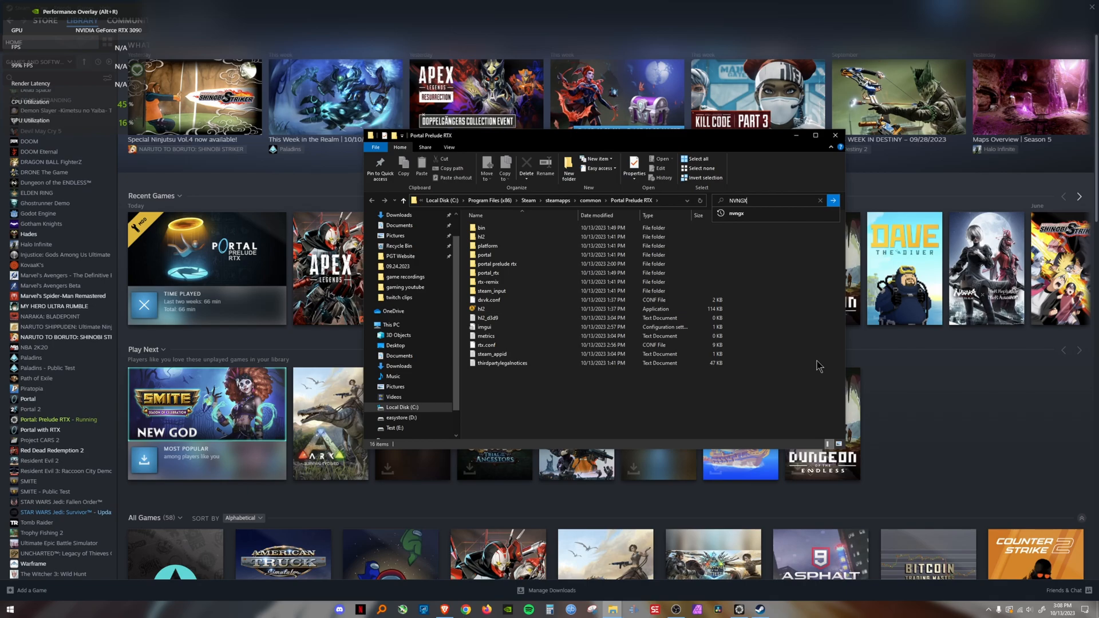
left_click(489, 300)
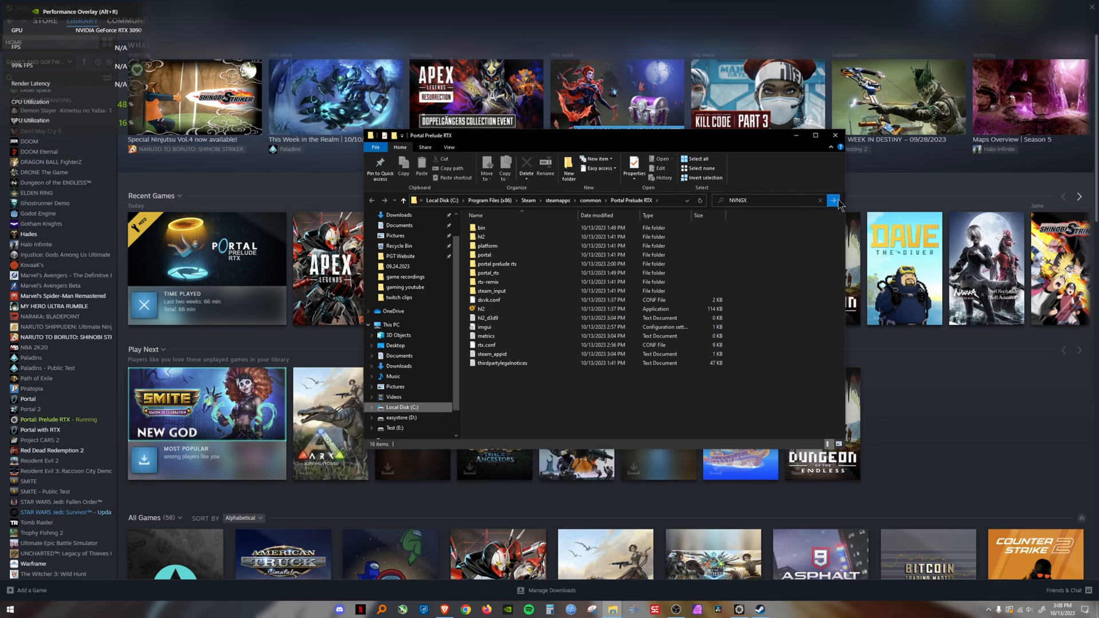
- Run the NVNGX search and look over the nvngx_dlss.dll and nvngx_dlssg.dll results
left_click(834, 200)
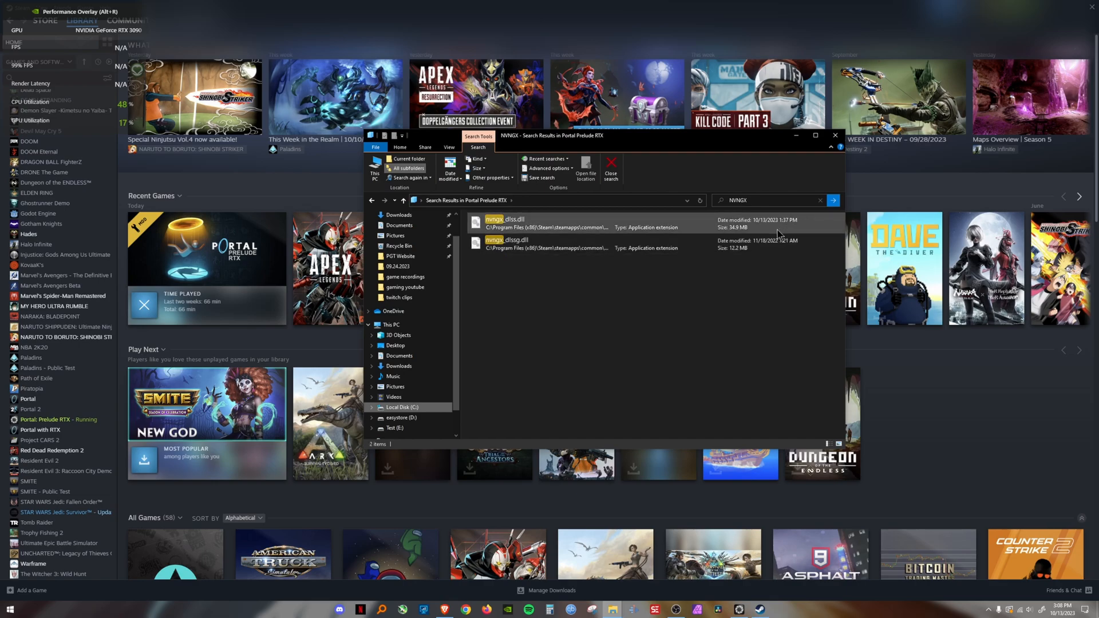
left_click(532, 244)
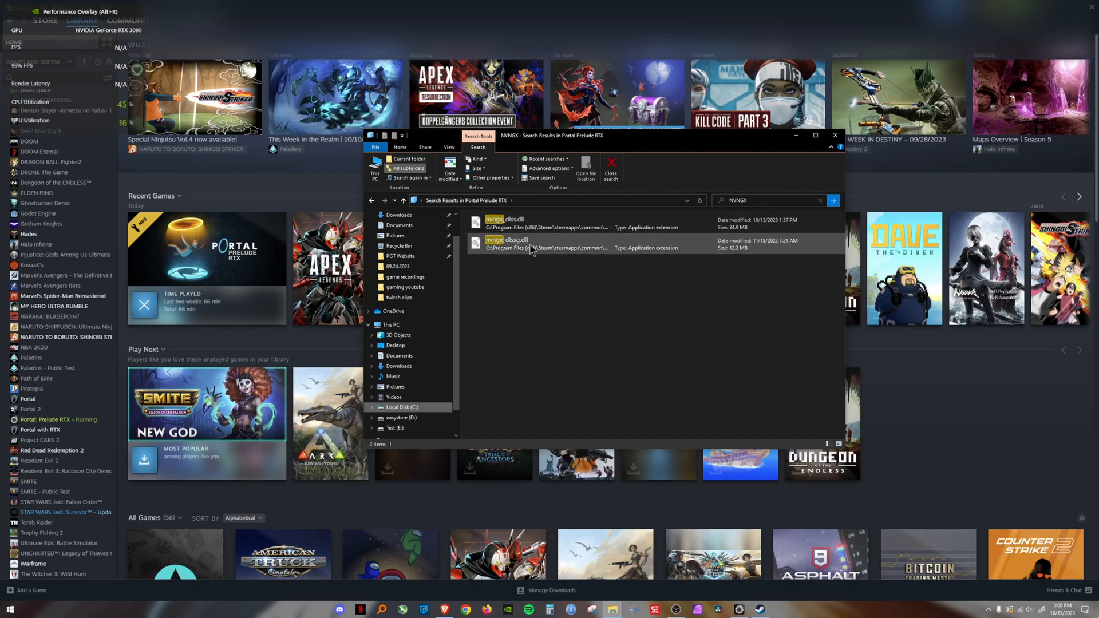
left_click(505, 219)
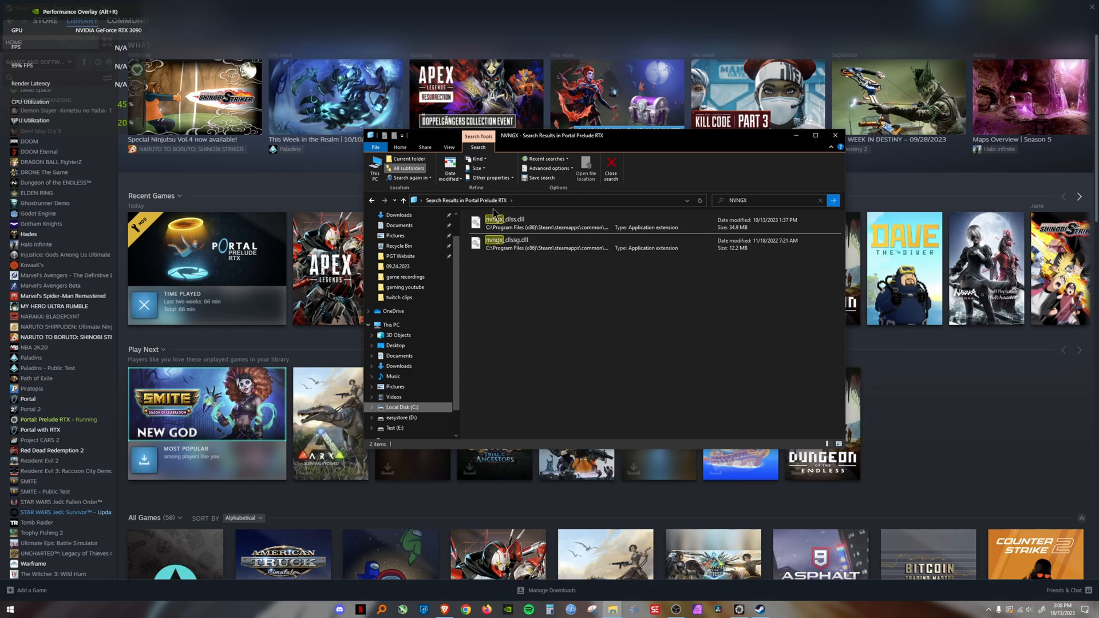
left_click(512, 223)
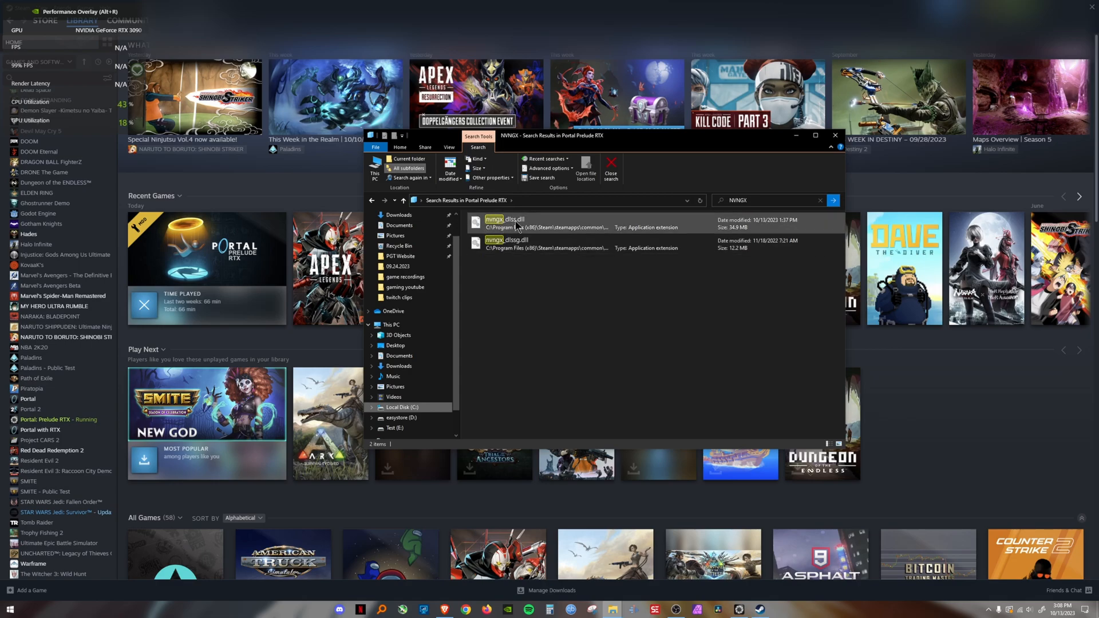
left_click(516, 244)
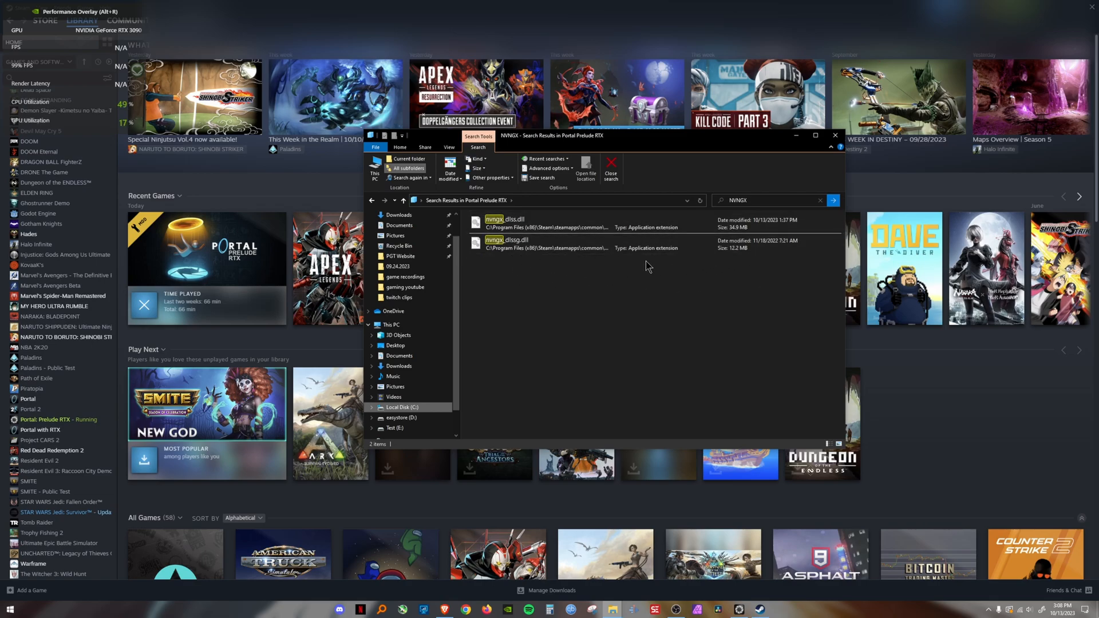
left_click(505, 243)
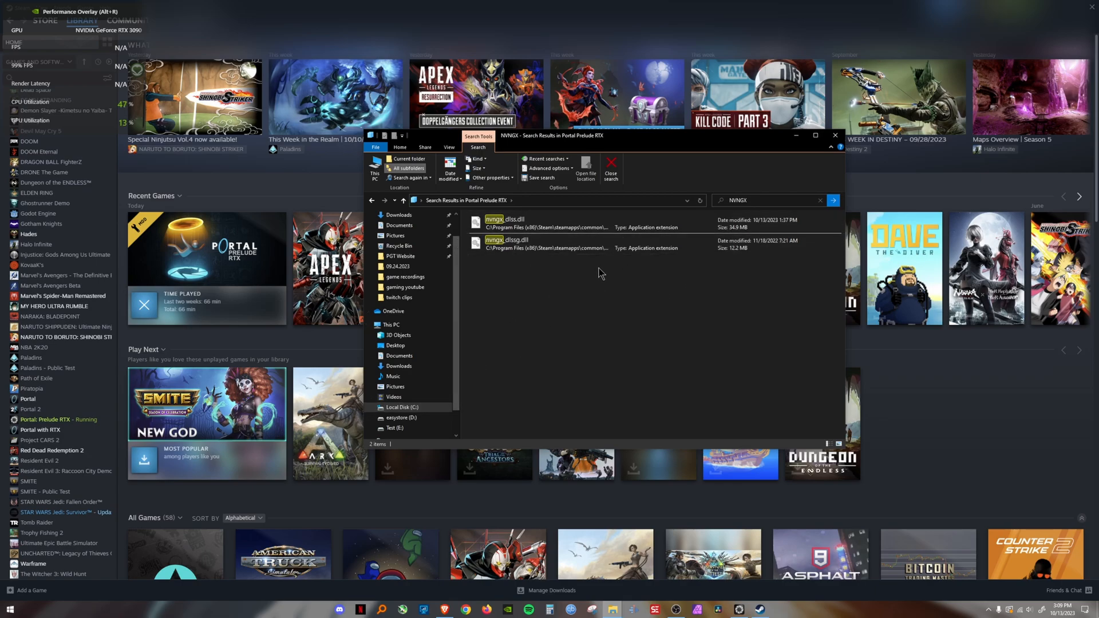
left_click(539, 244)
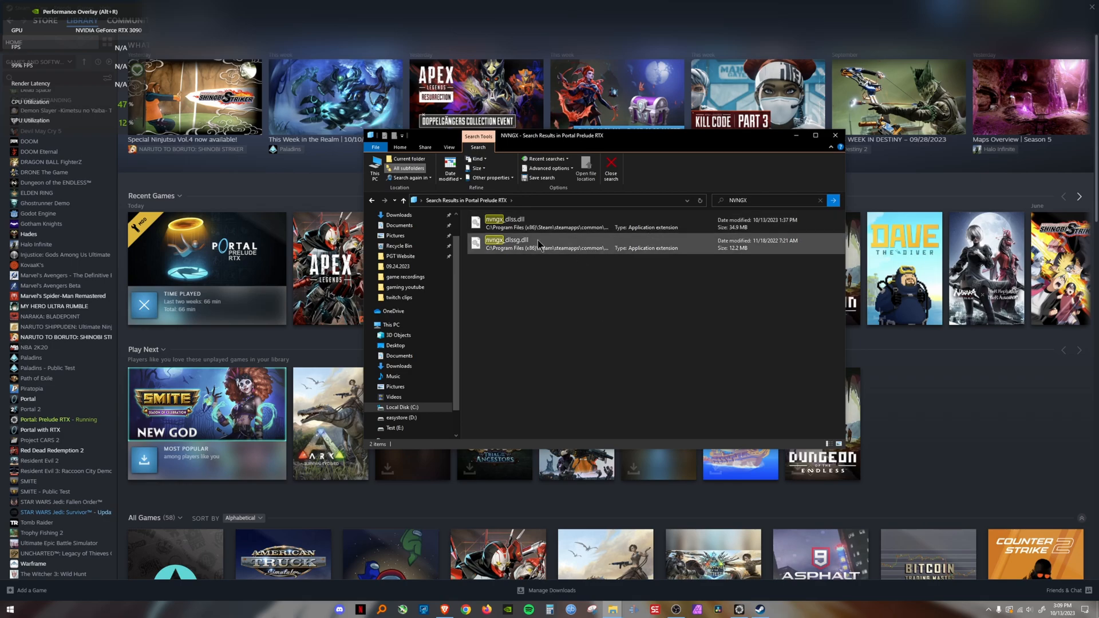
- Open the .trex folder containing nvngx_dlssg.dll, inspect the file, and close File Explorer
right_click(512, 244)
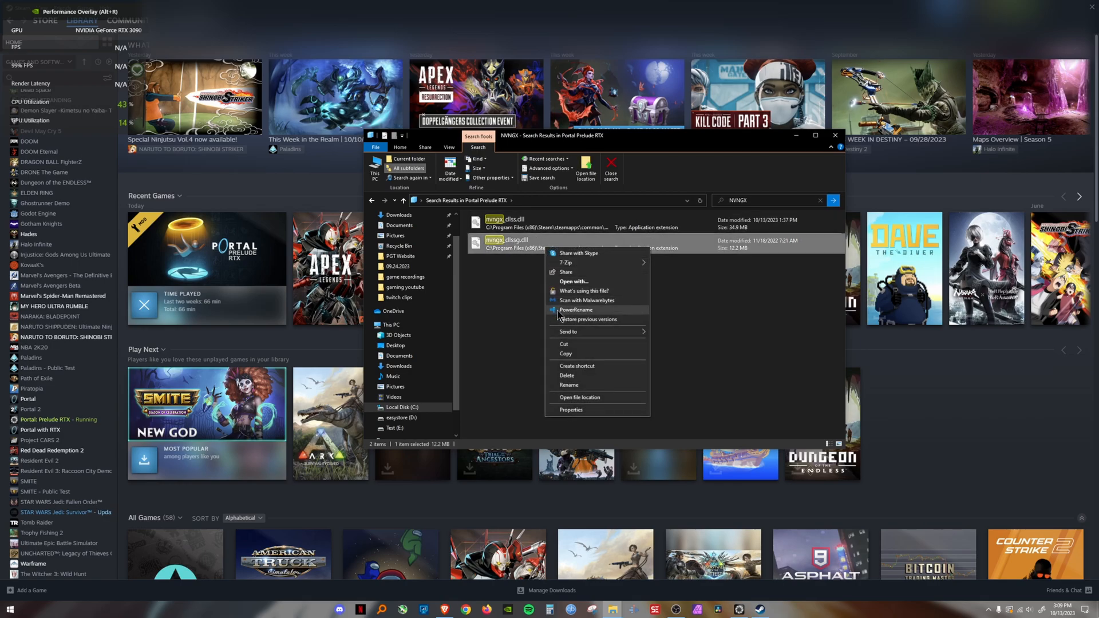
left_click(530, 291)
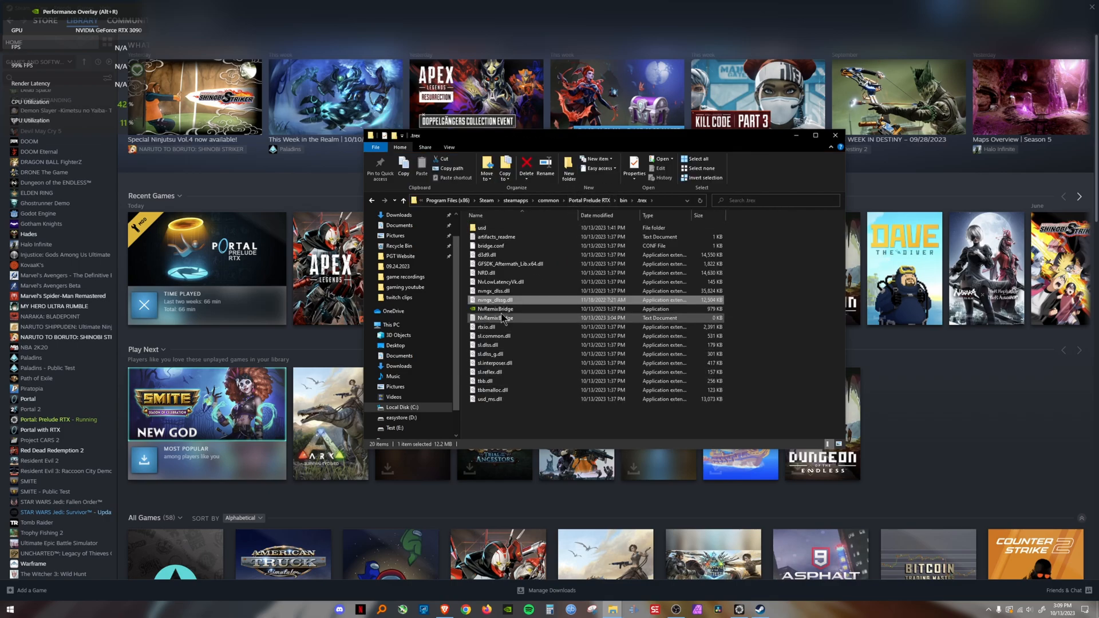
left_click(498, 300)
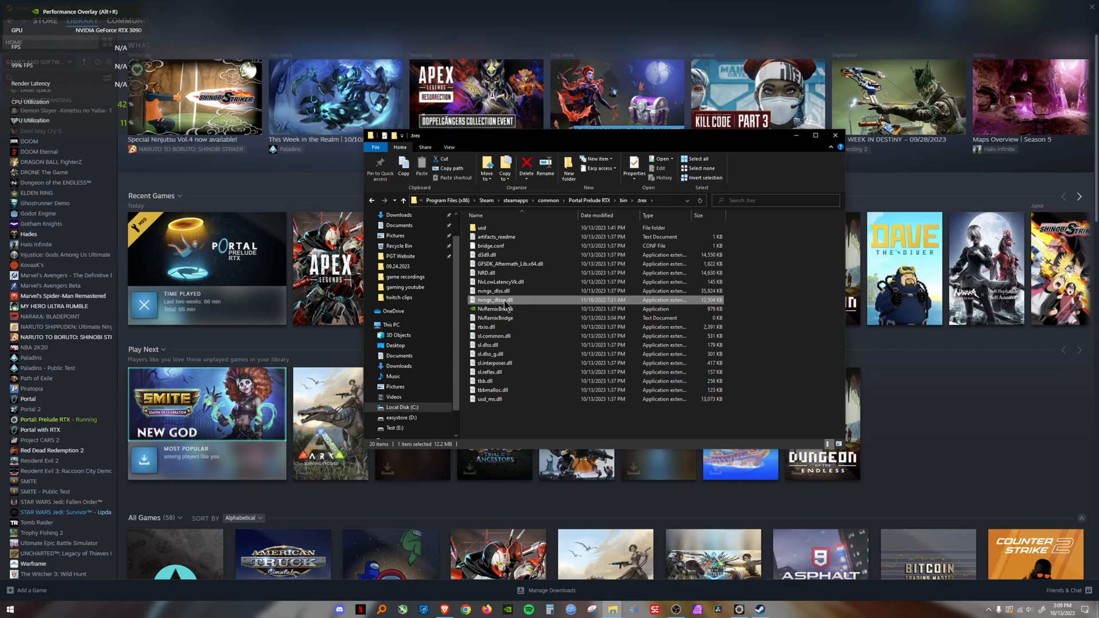
right_click(505, 300)
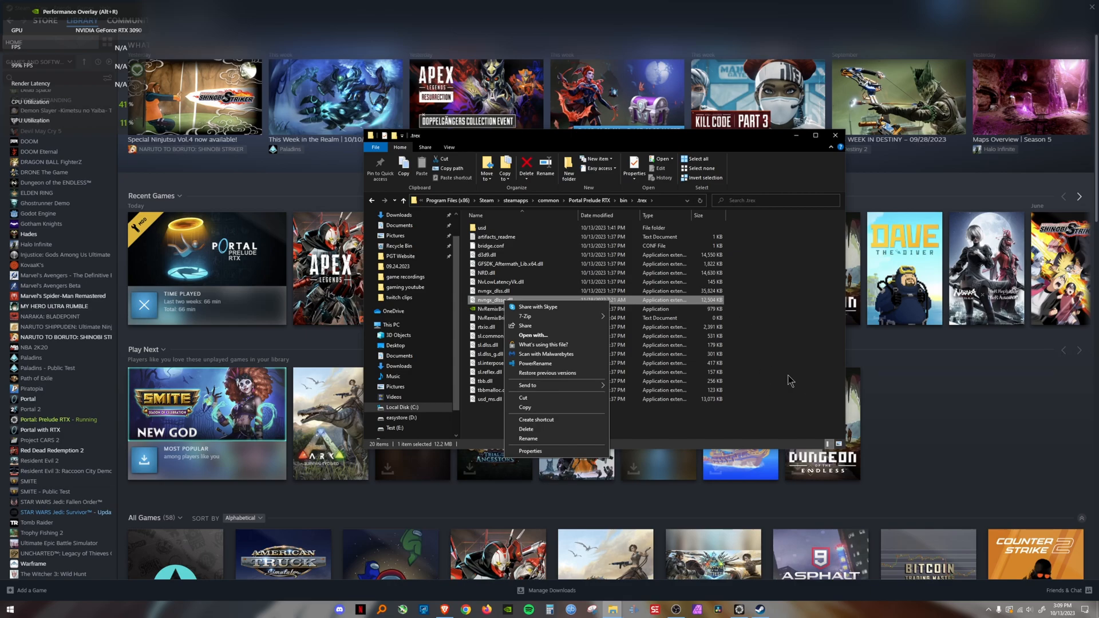
left_click(790, 381)
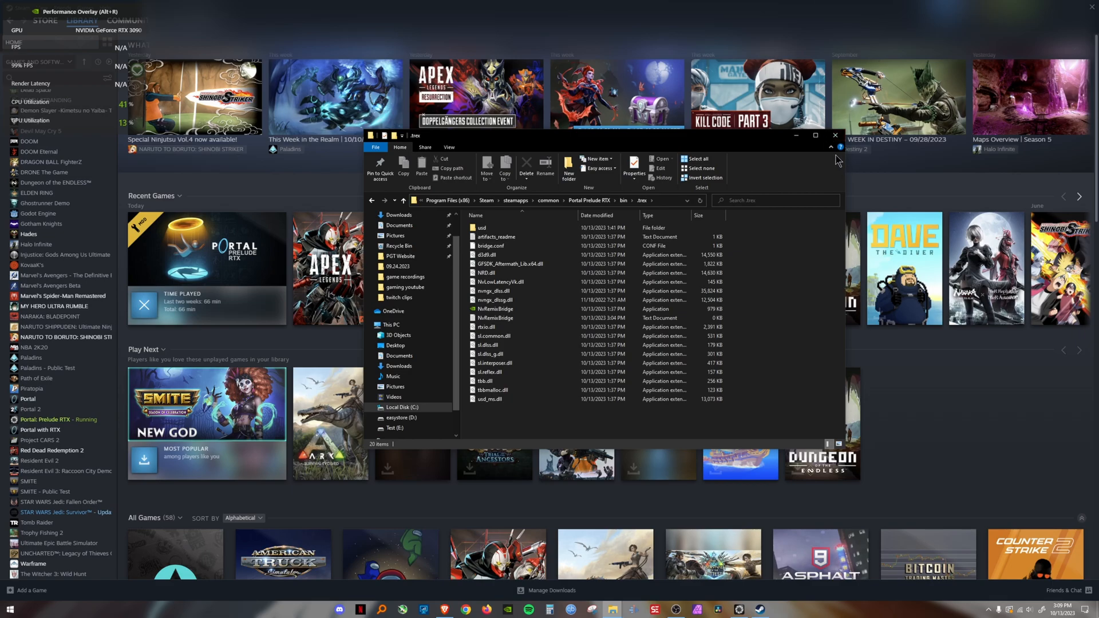
left_click(835, 136)
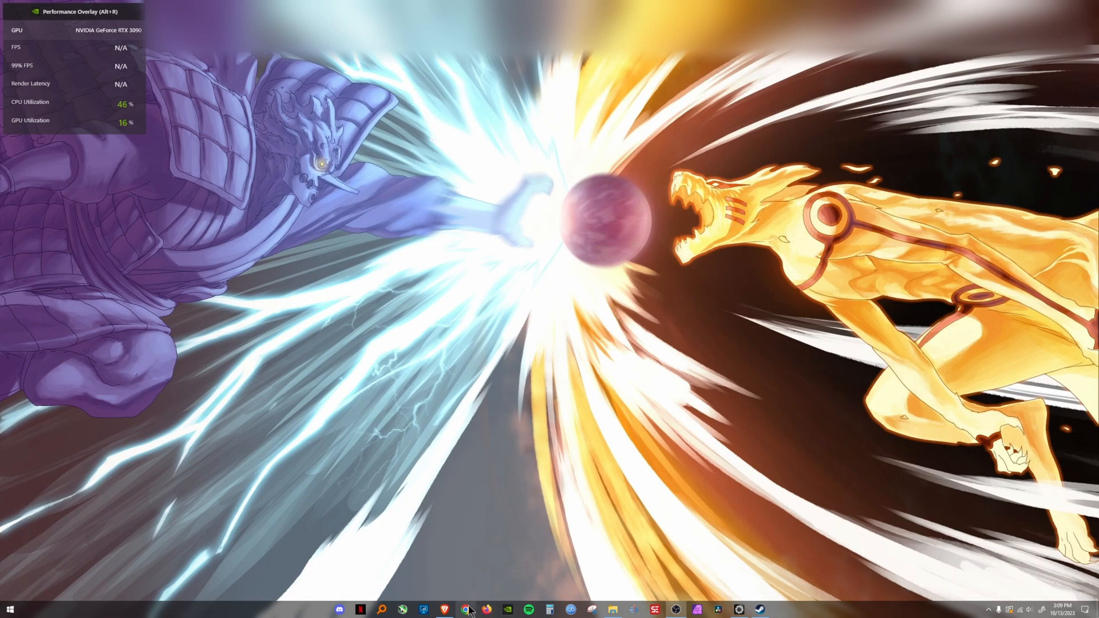
- Return to the Reddit guide post, then bring up Windows Settings from the Start corner
left_click(466, 609)
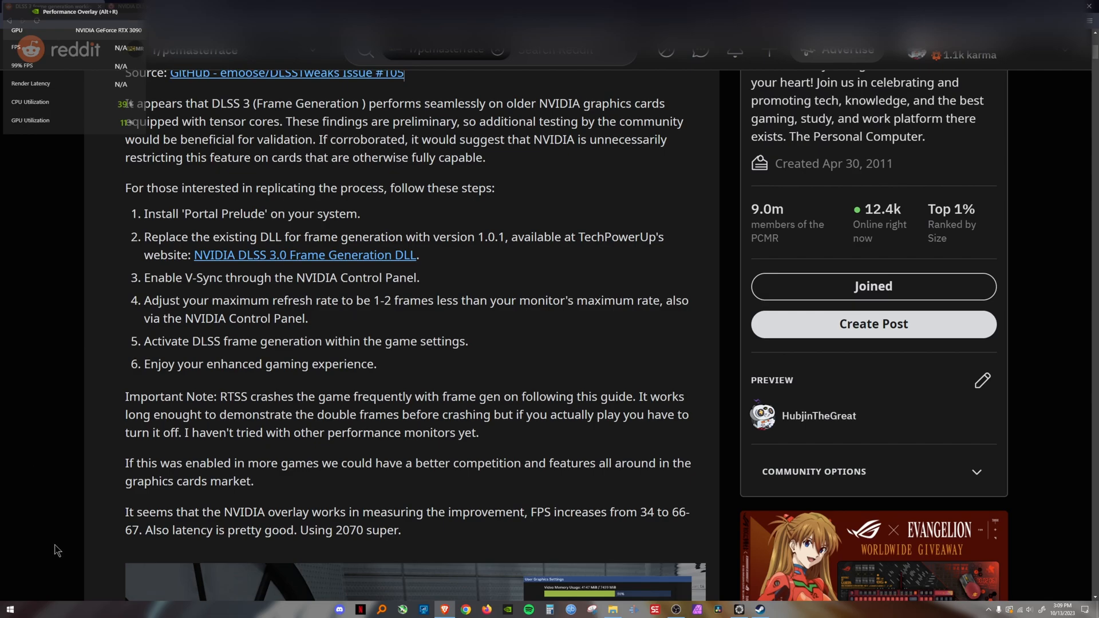
left_click(9, 609)
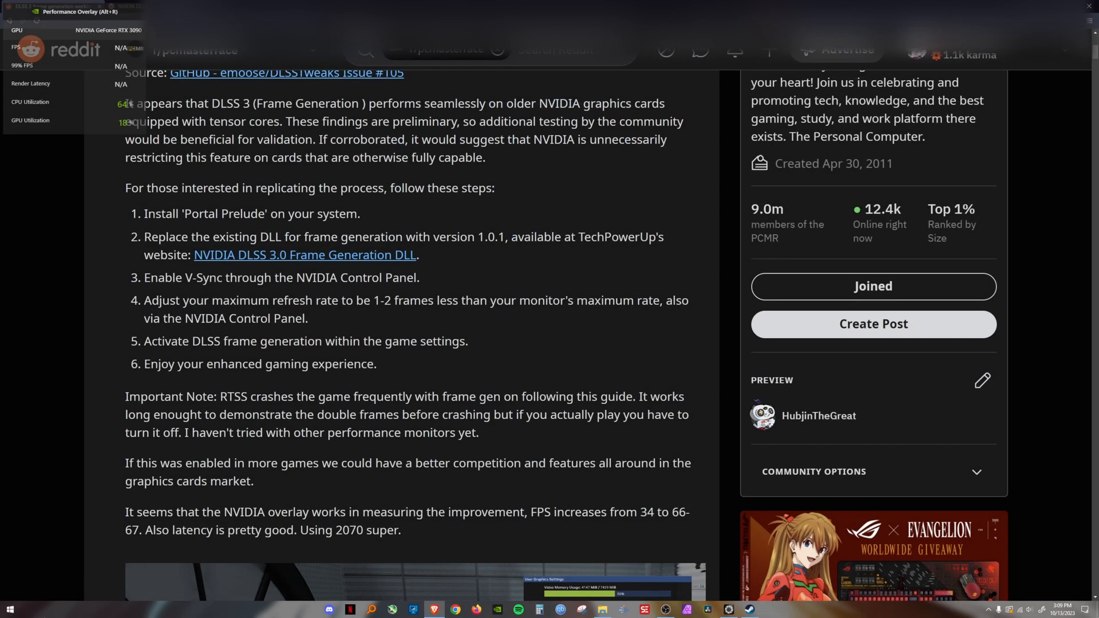
left_click(10, 608)
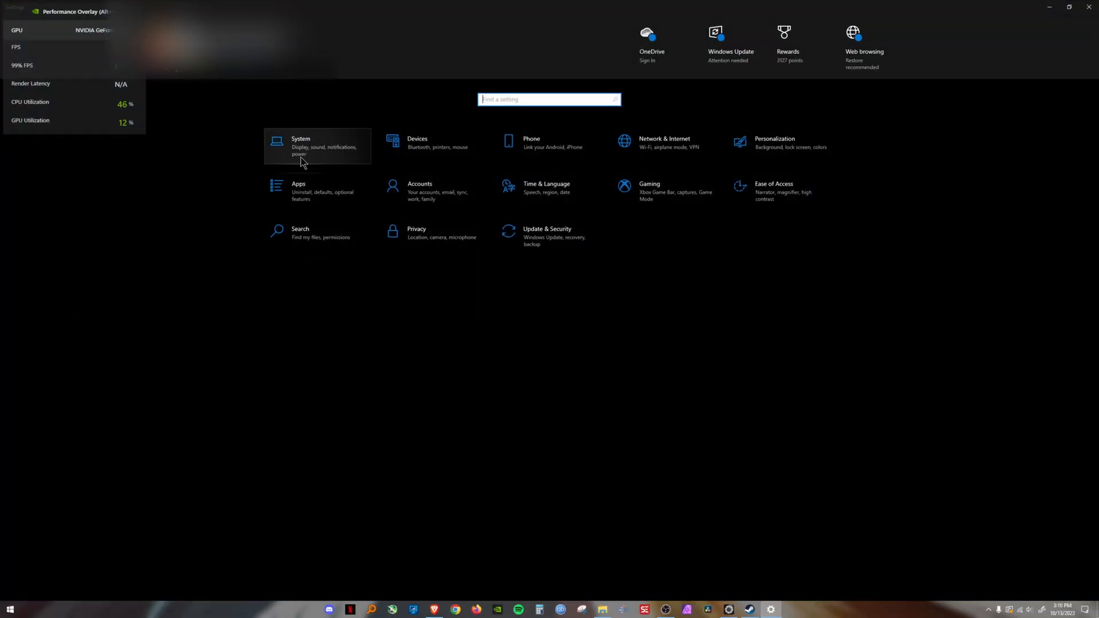
- Go to System > Display and follow the Graphics settings link at the bottom
left_click(316, 145)
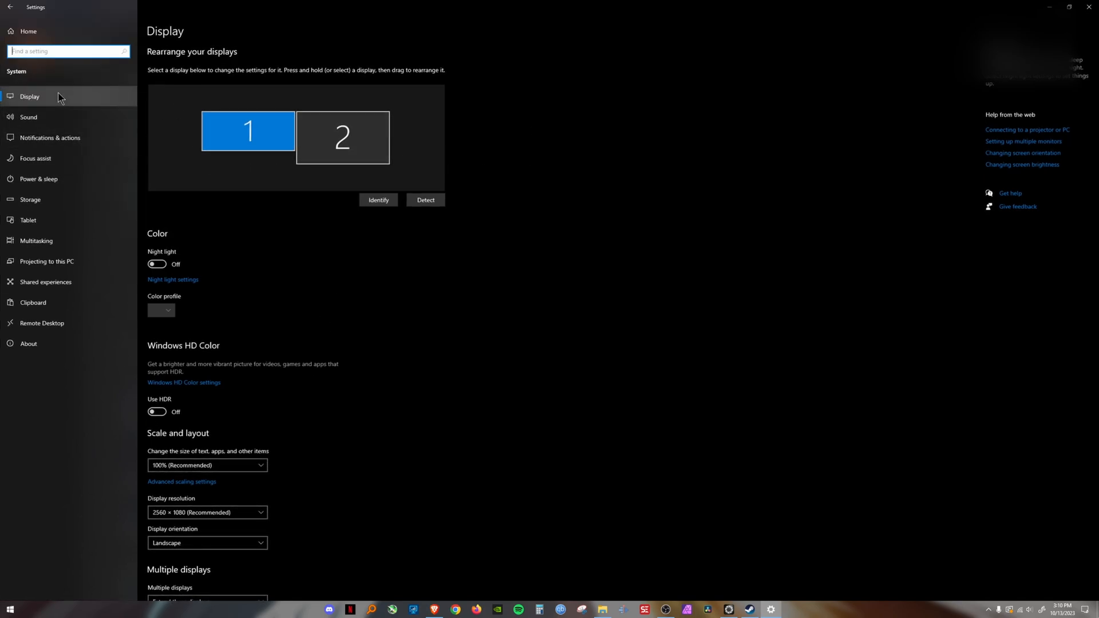
scroll("down", 3)
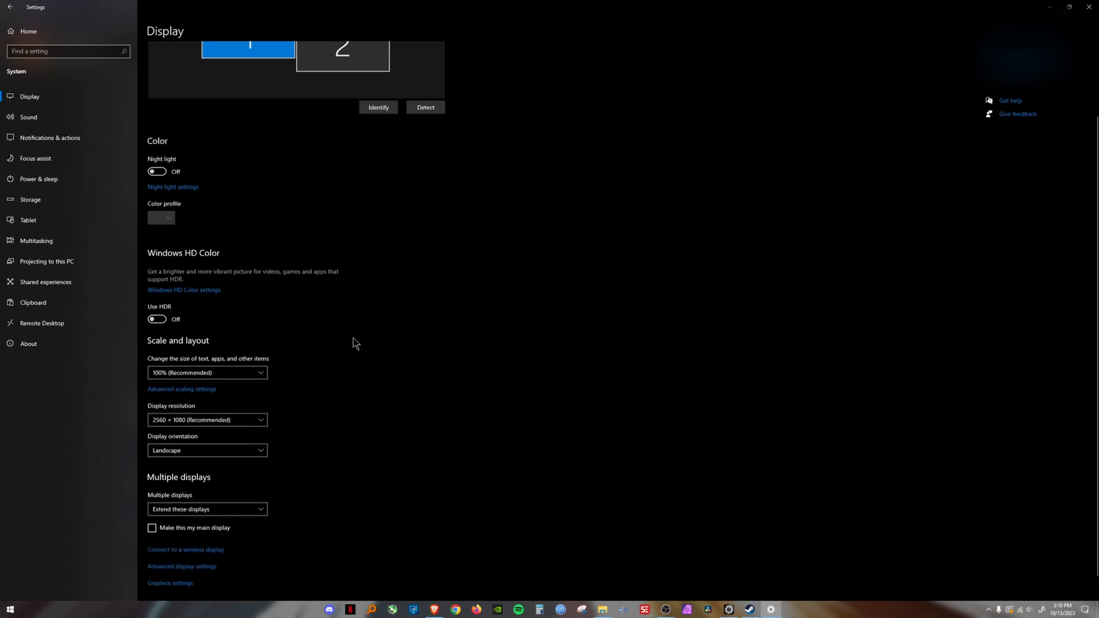
scroll("down", 3)
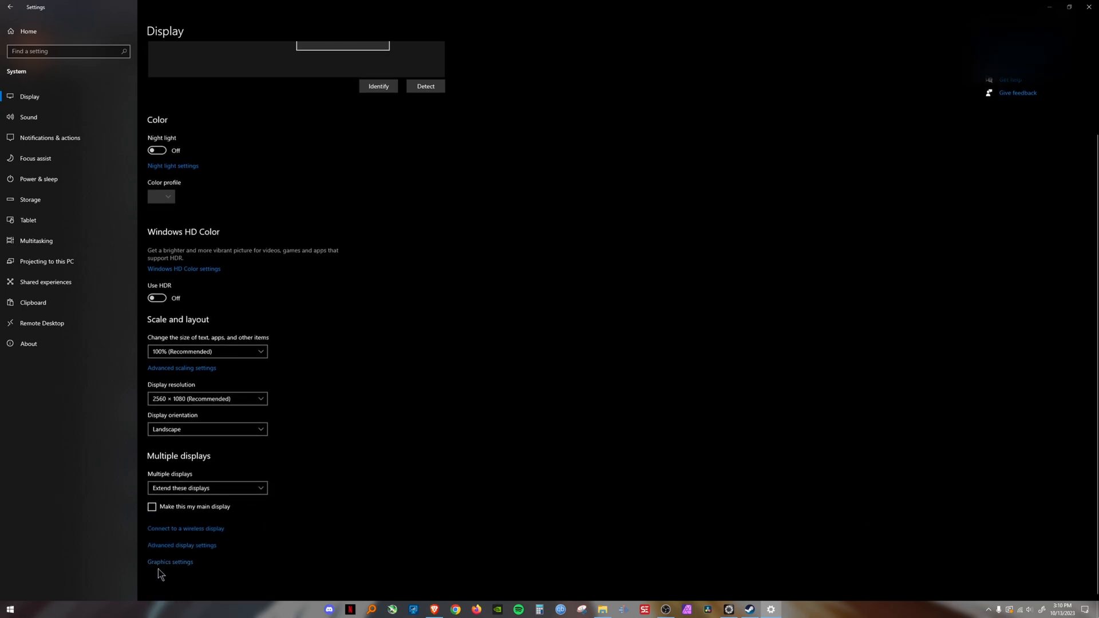
mouse_move(218, 197)
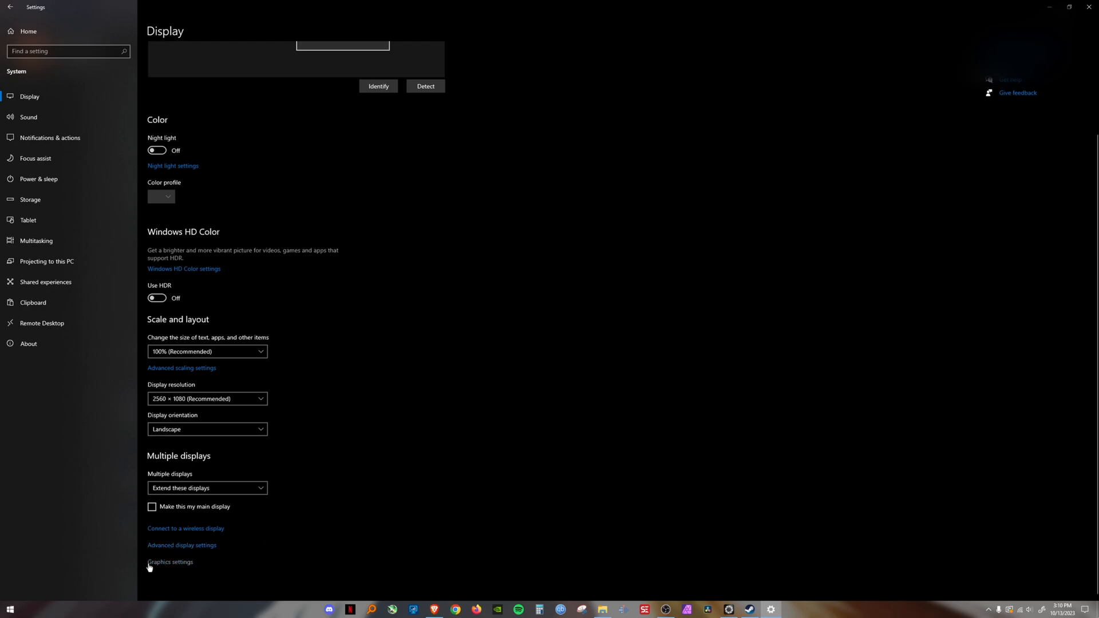
left_click(170, 562)
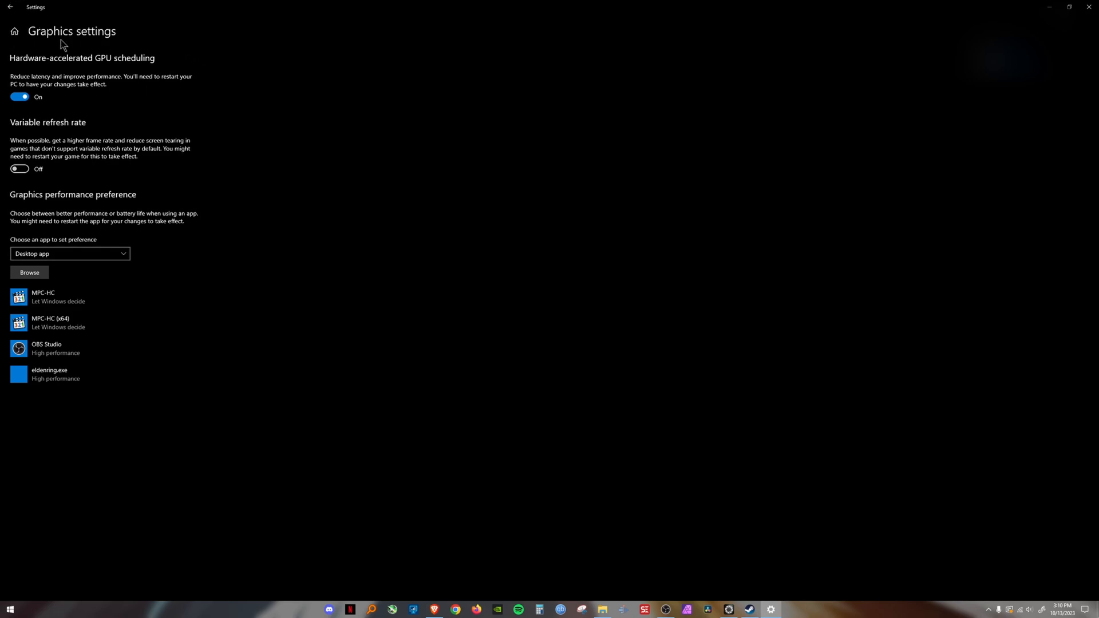
mouse_move(135, 55)
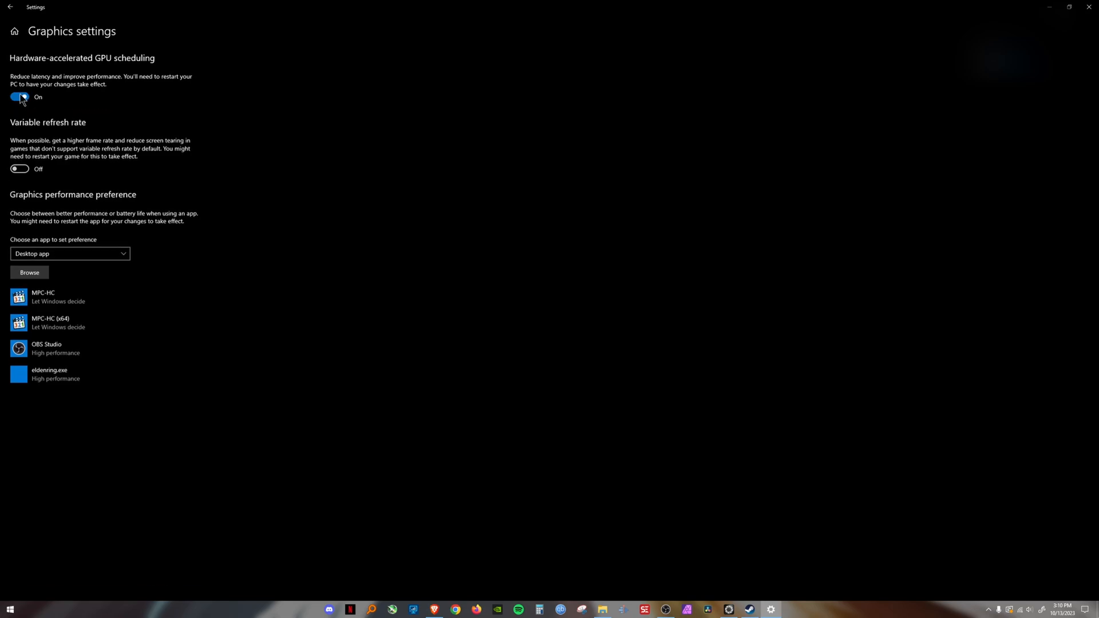
mouse_move(19, 68)
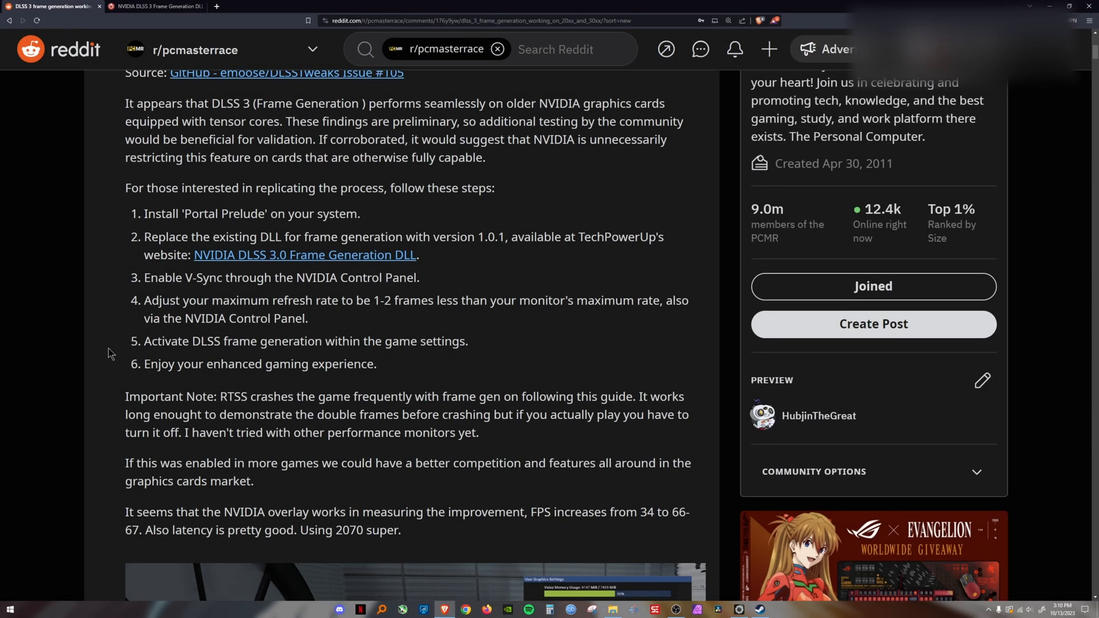
mouse_move(688, 389)
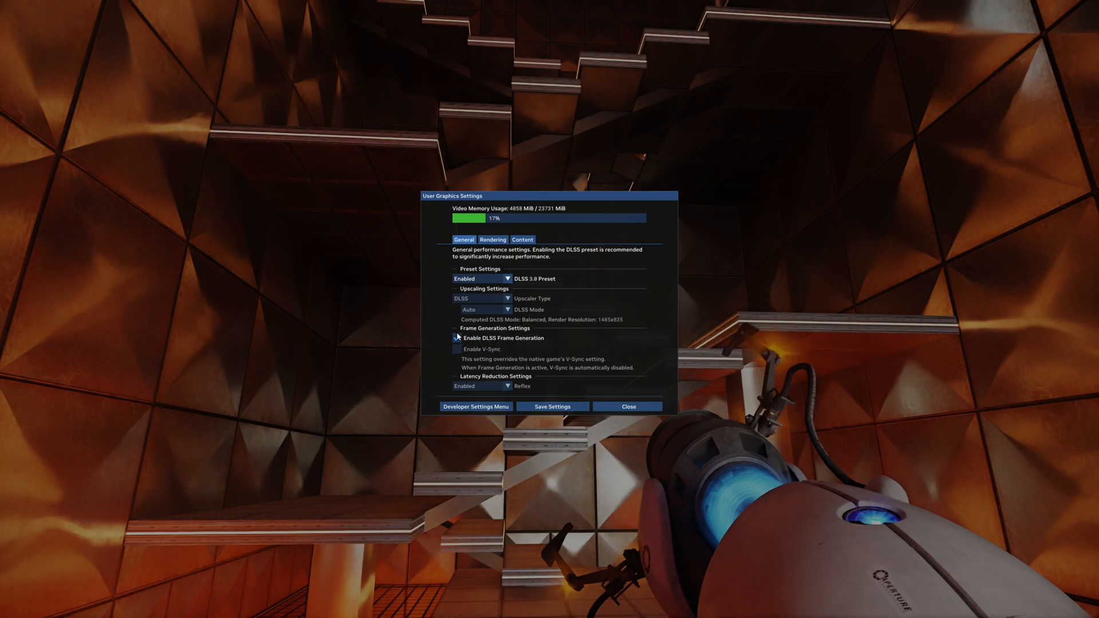
- Enable DLSS Frame Generation in User Graphics Settings and bring up the RTX Remix developer menu
left_click(457, 338)
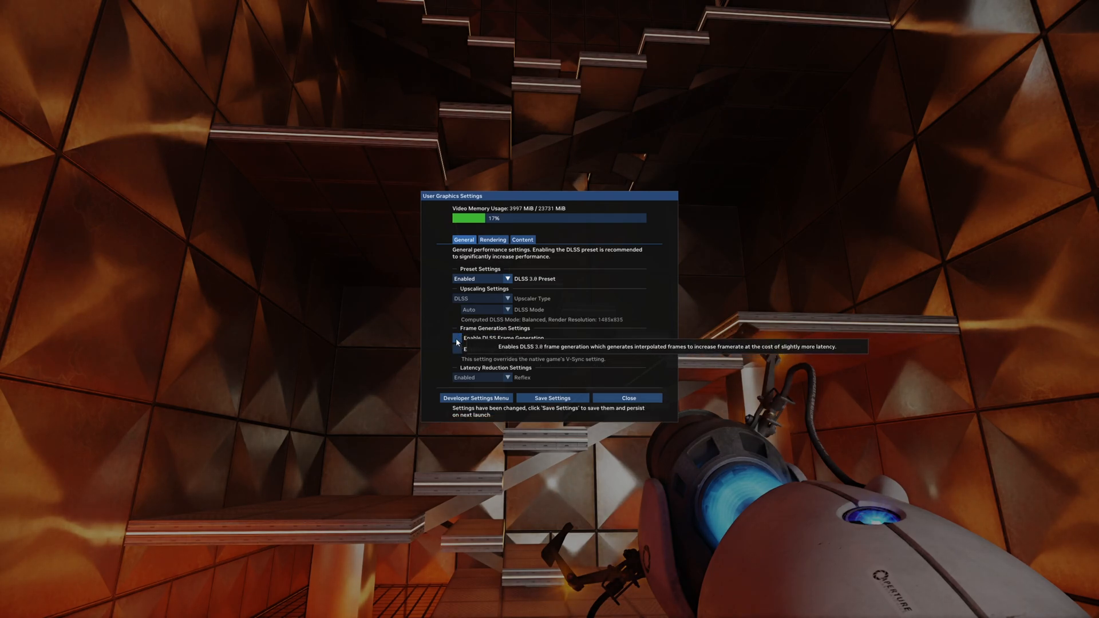
left_click(457, 338)
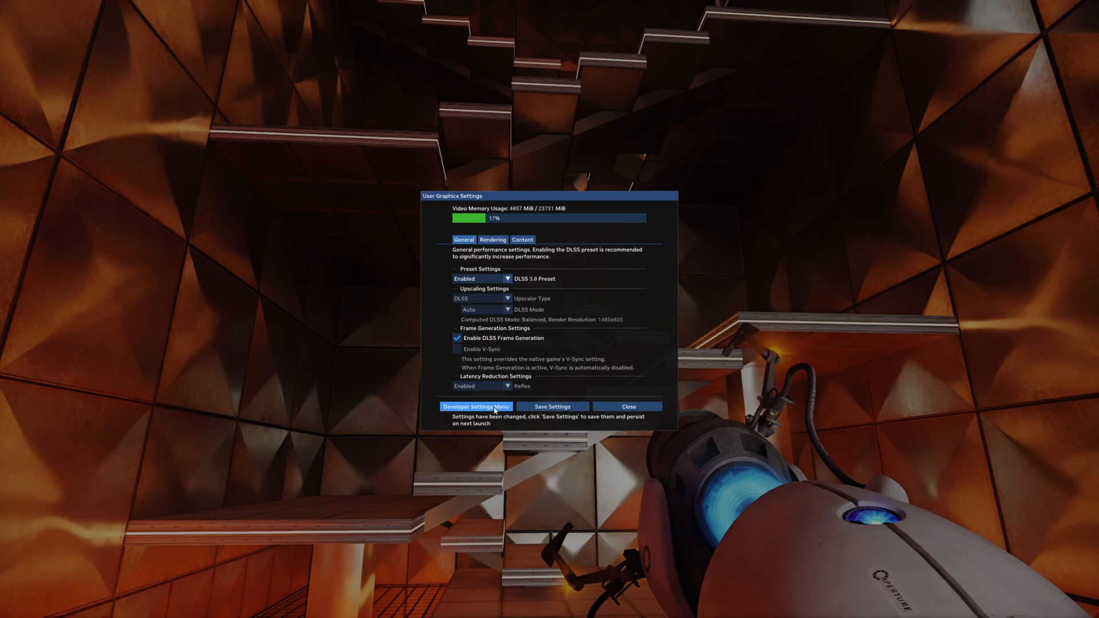
left_click(475, 407)
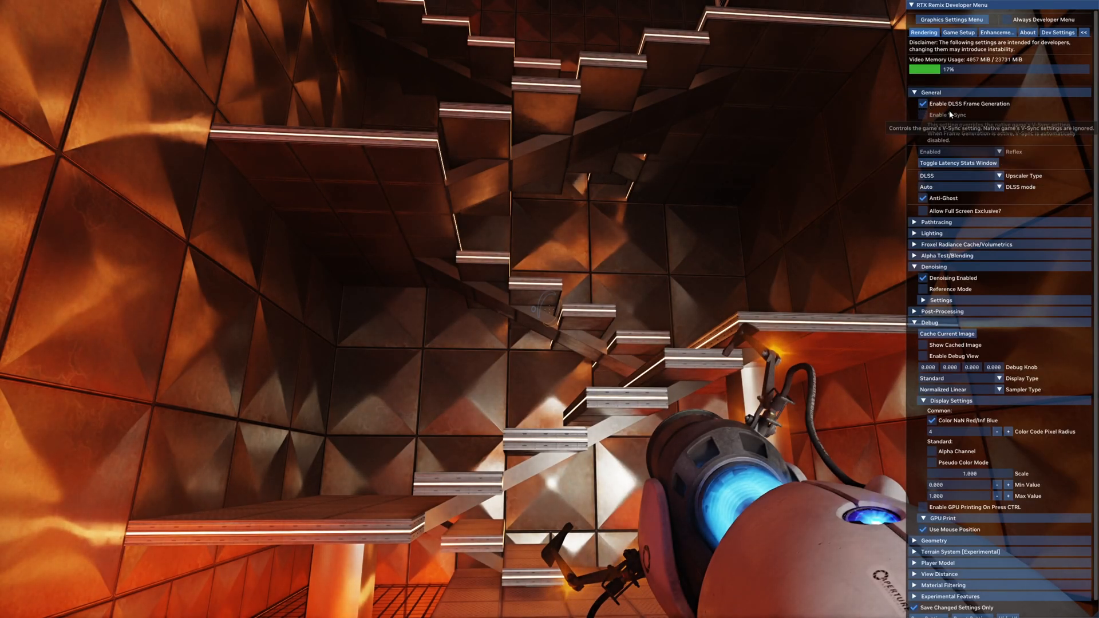
mouse_move(629, 270)
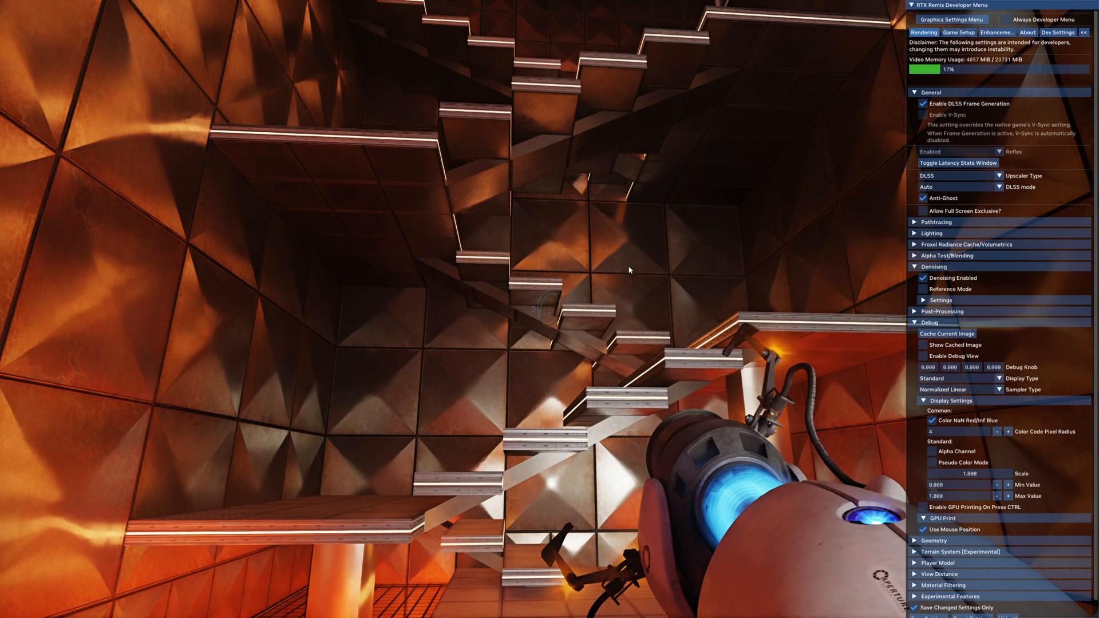
mouse_move(924, 105)
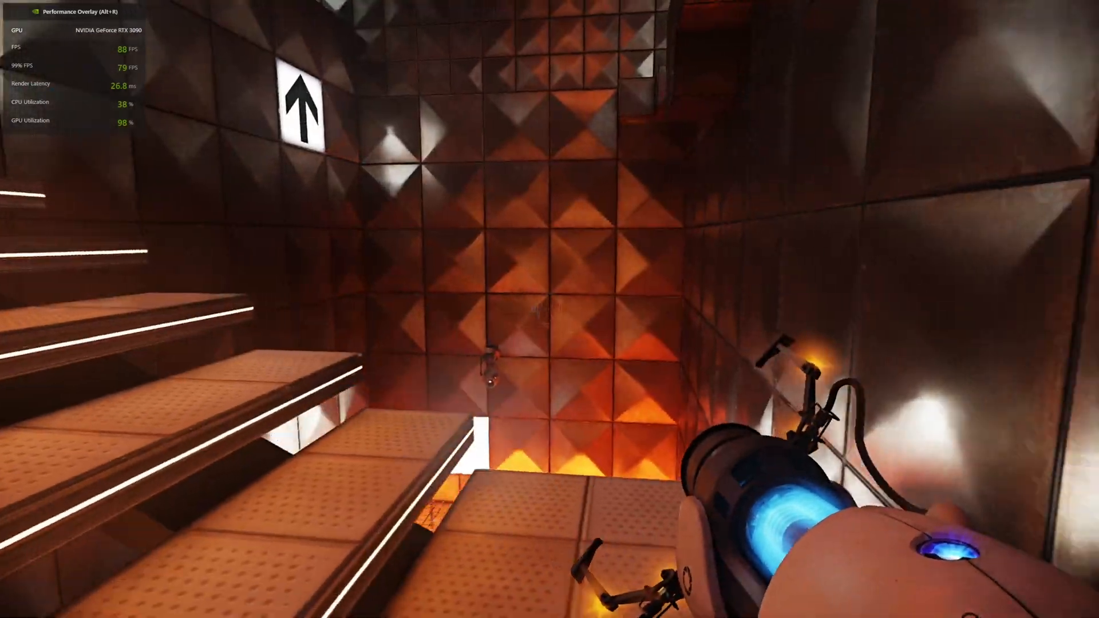
mouse_move(550, 310)
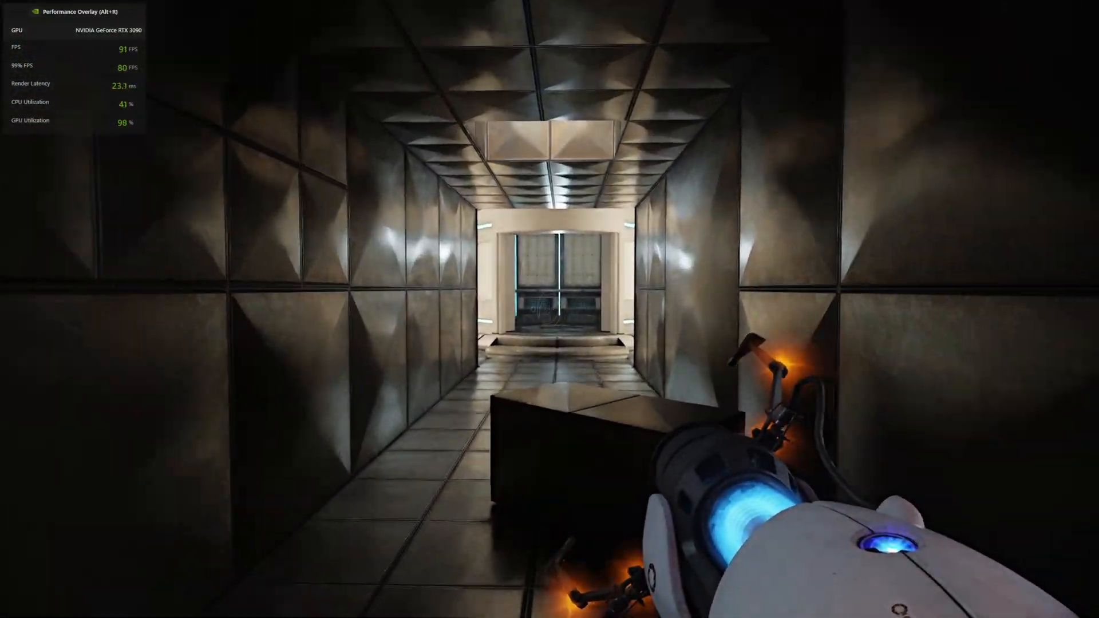
- Play the level at about 90 FPS and bring up the in-game User Graphics Settings
key("w")
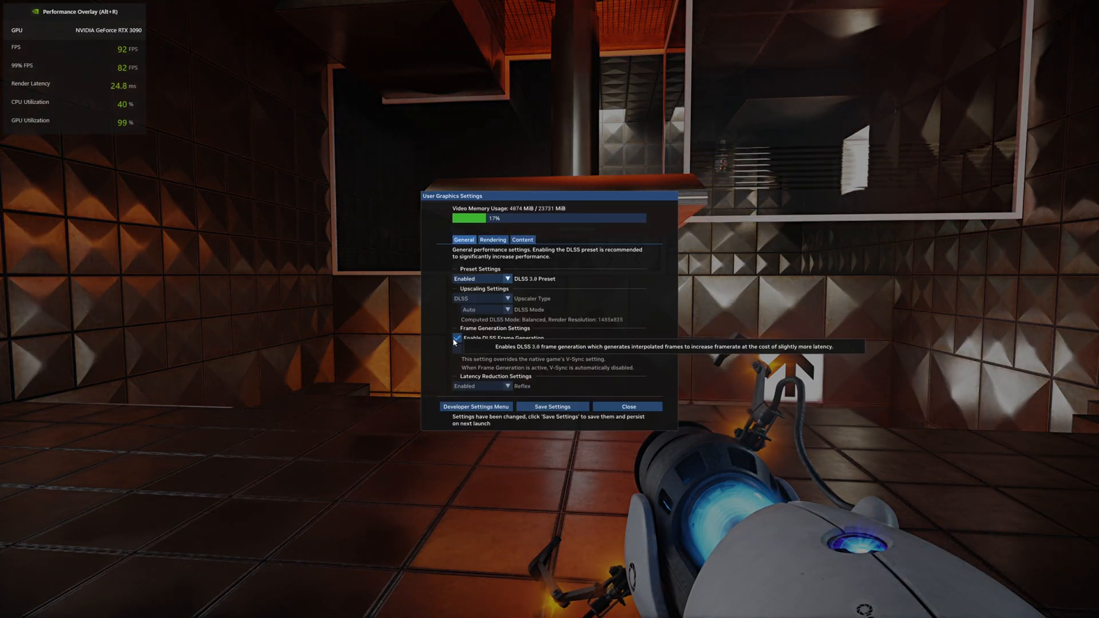
- Disable DLSS Frame Generation and close the settings, dropping the overlay to about 46 FPS
left_click(458, 337)
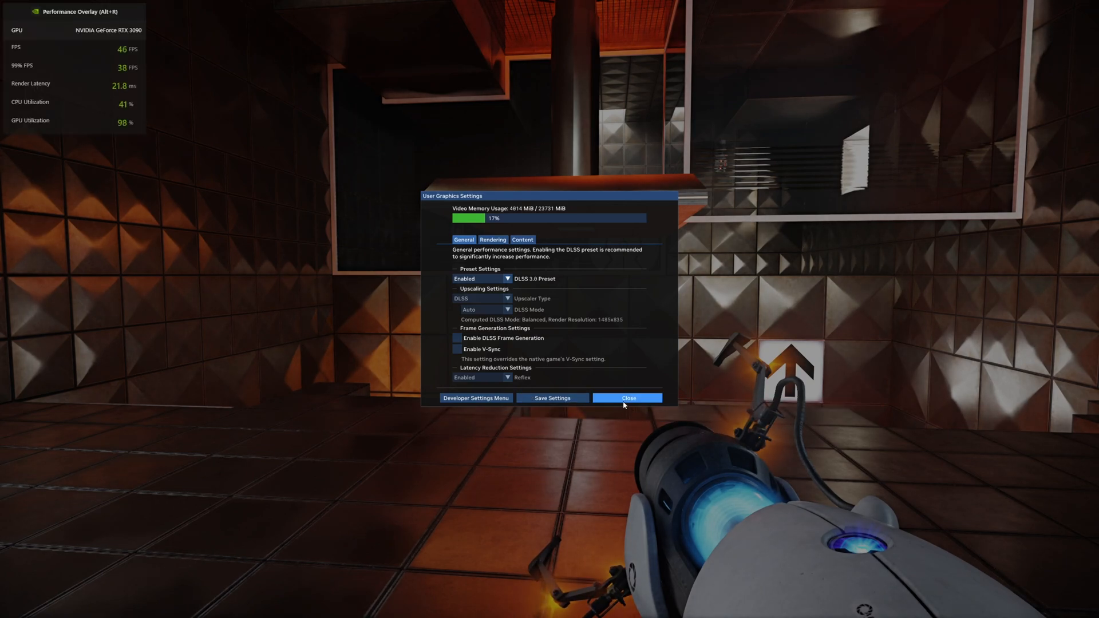
left_click(627, 399)
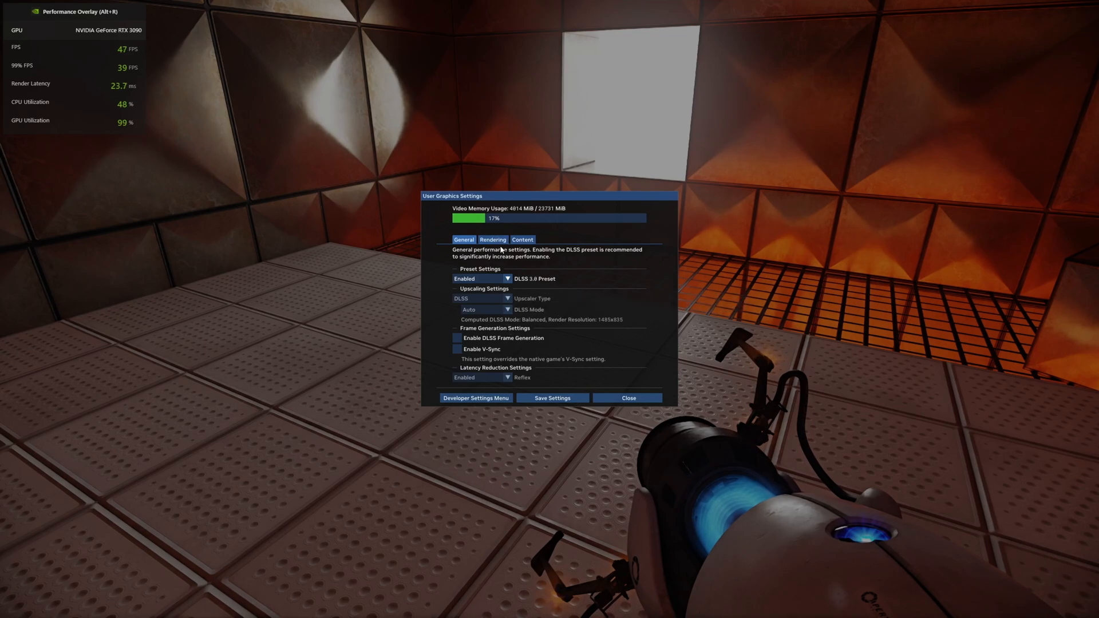
- Review the Rendering tab, return to General, and close the graphics settings to the pause menu
left_click(493, 239)
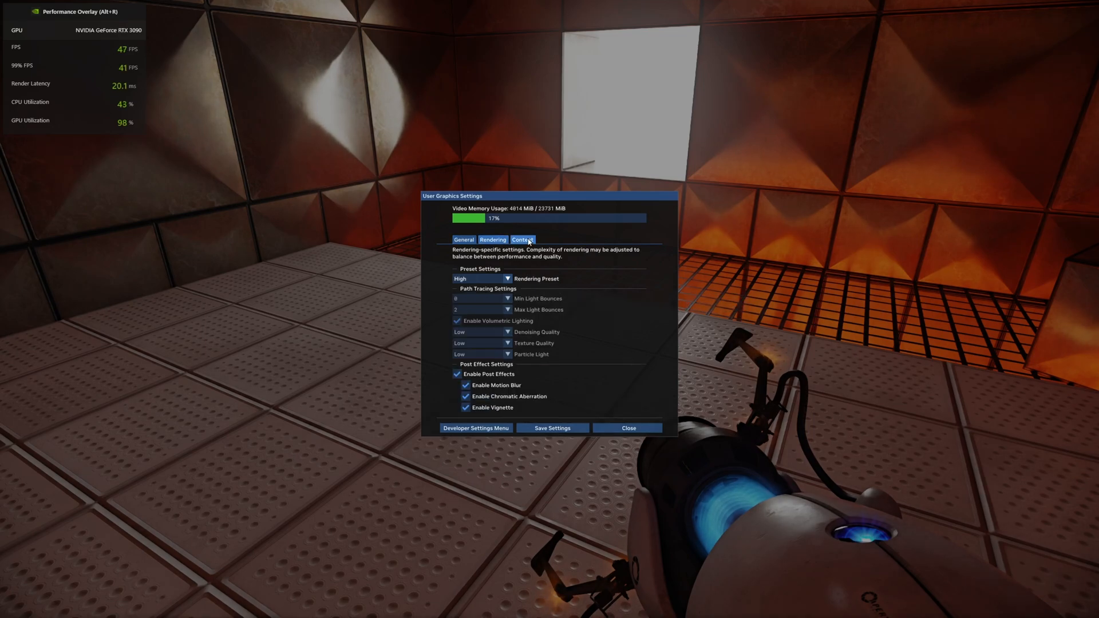
left_click(464, 240)
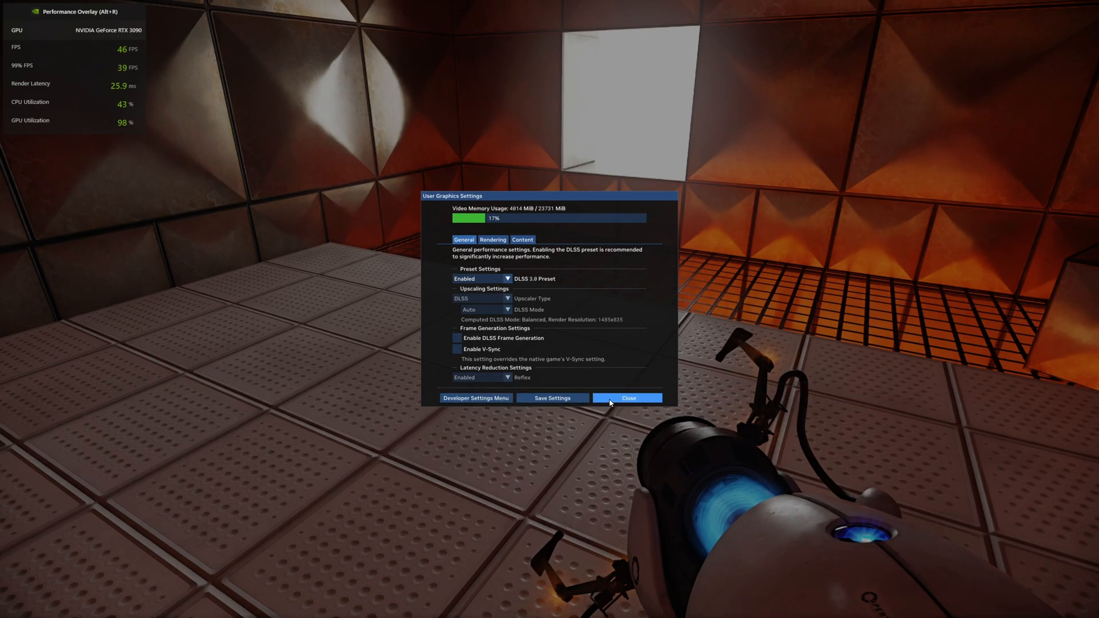
left_click(627, 398)
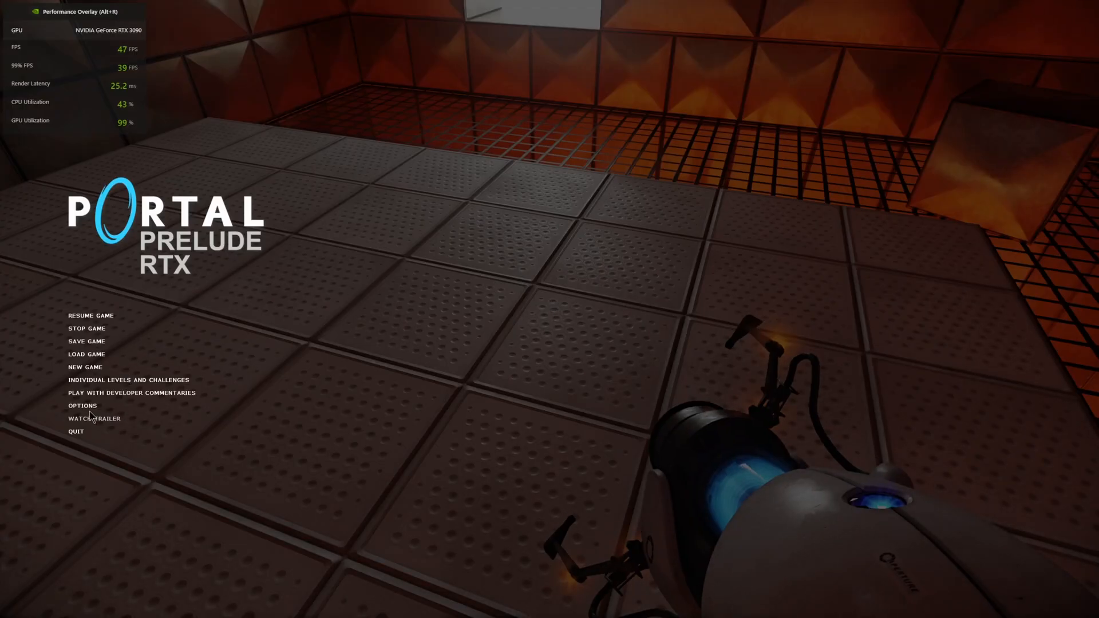
- View the Video options showing native resolution in full screen, then resume play
left_click(82, 405)
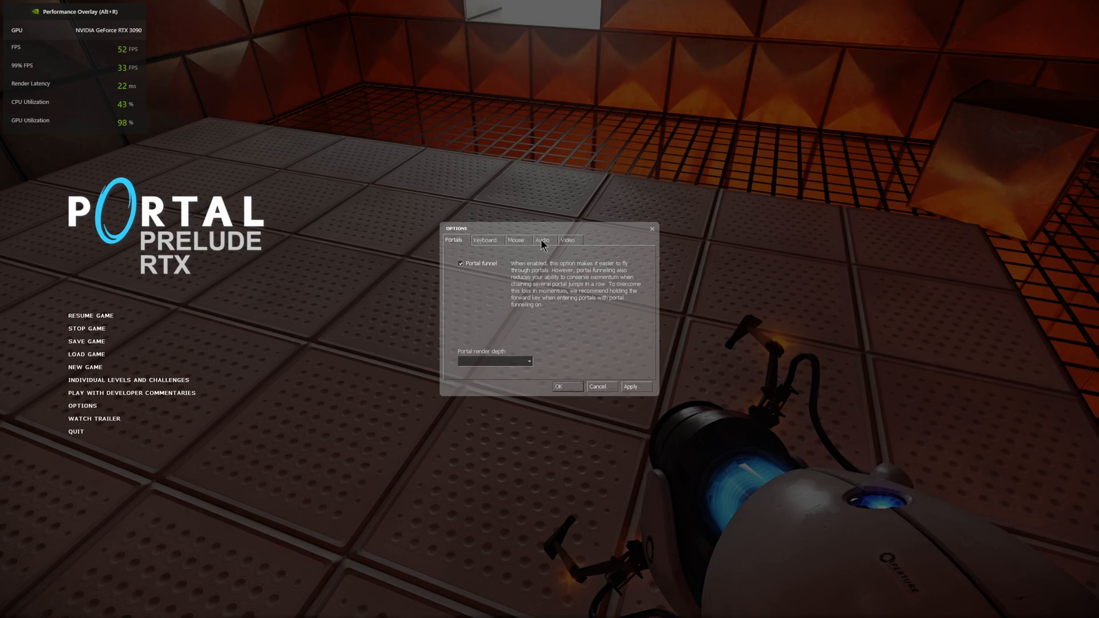
left_click(569, 240)
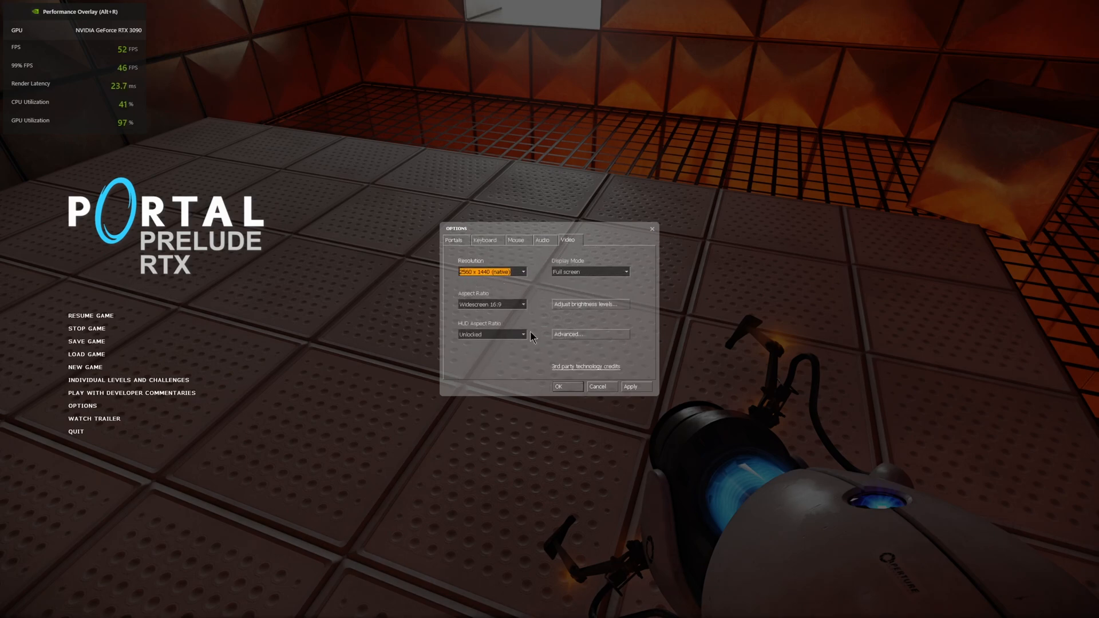
left_click(599, 385)
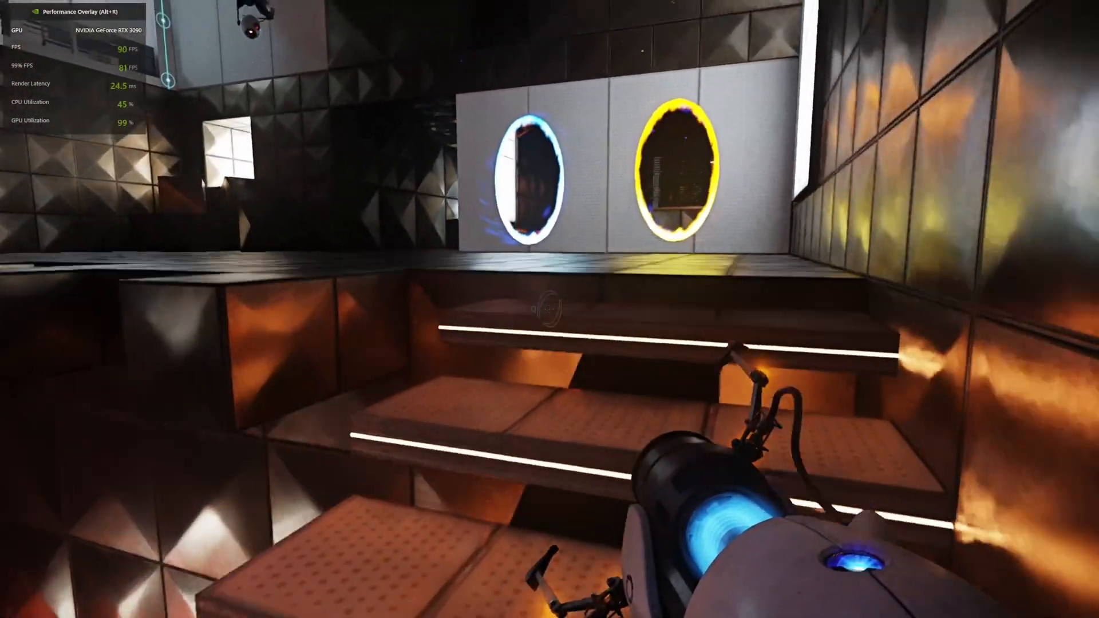
mouse_move(550, 309)
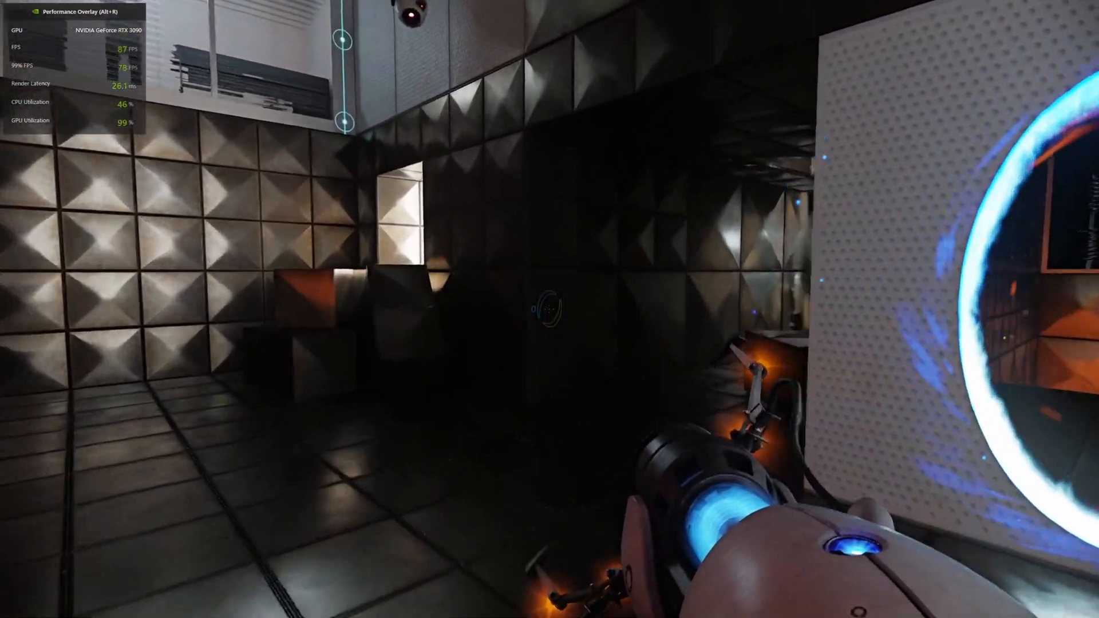